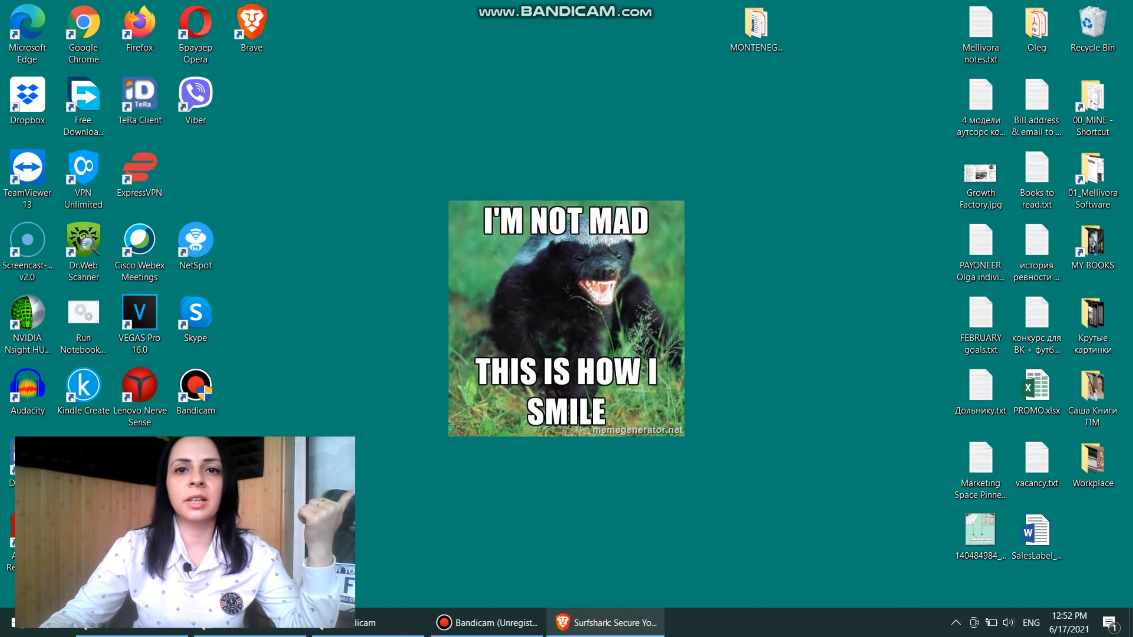
Bring Brave forward showing the surfshark.com home page.
click(604, 623)
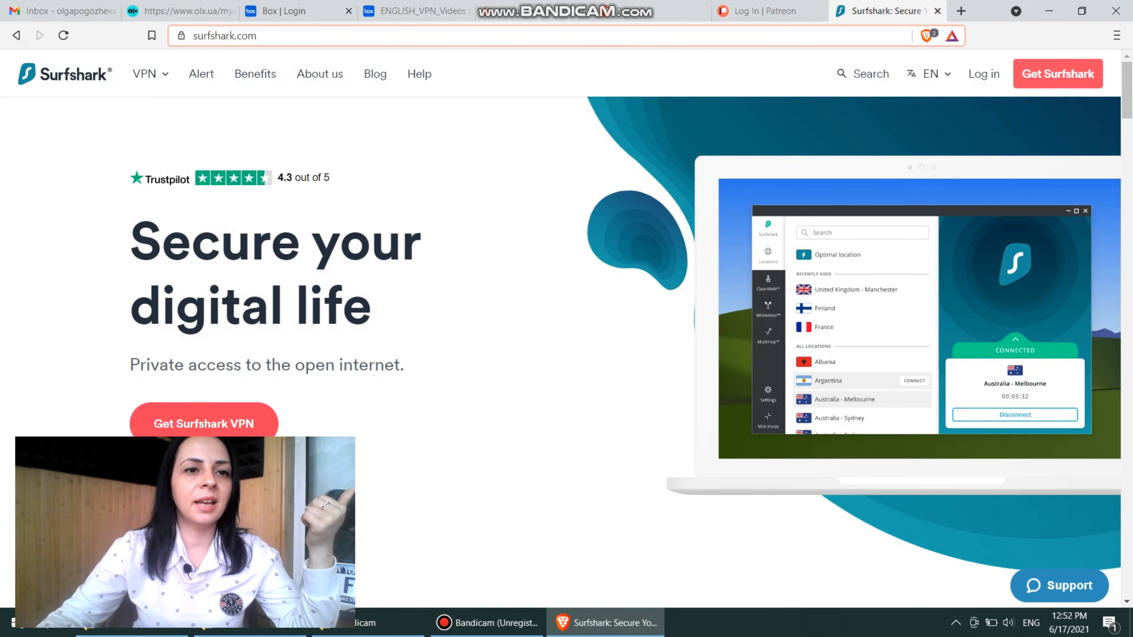
click(224, 36)
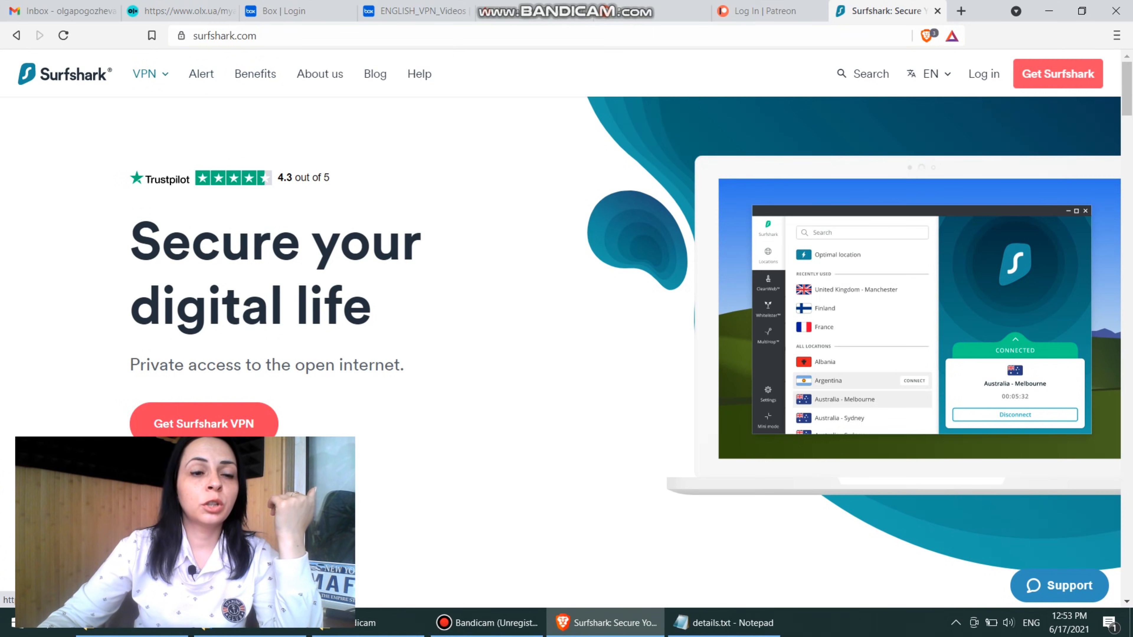
Go to the Windows VPN download page from the site's VPN platforms menu.
click(145, 73)
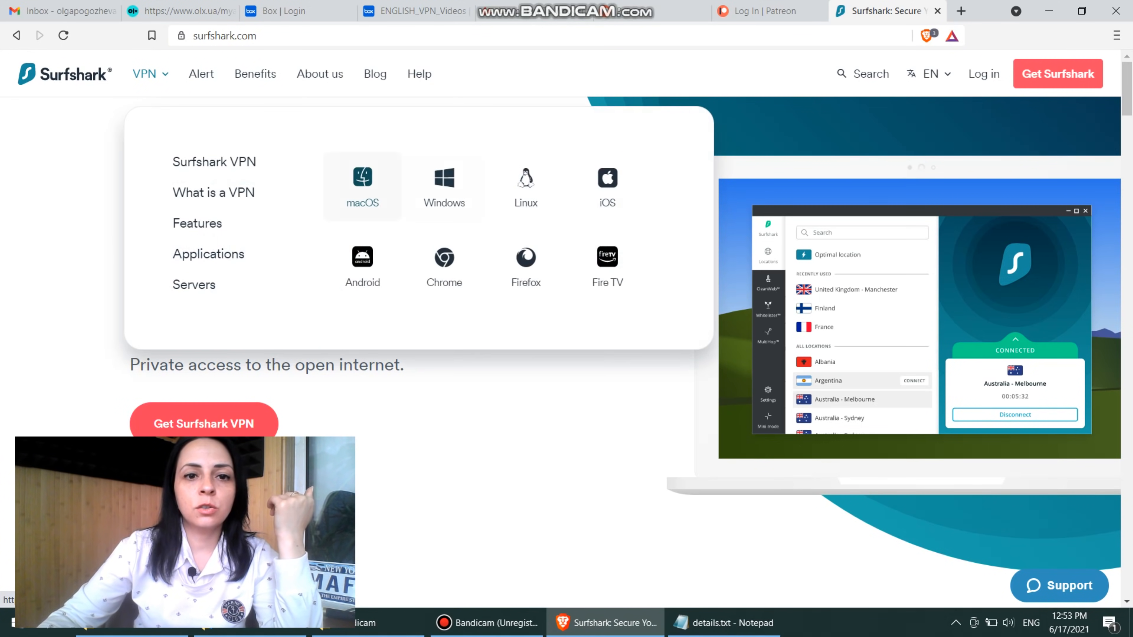
click(443, 184)
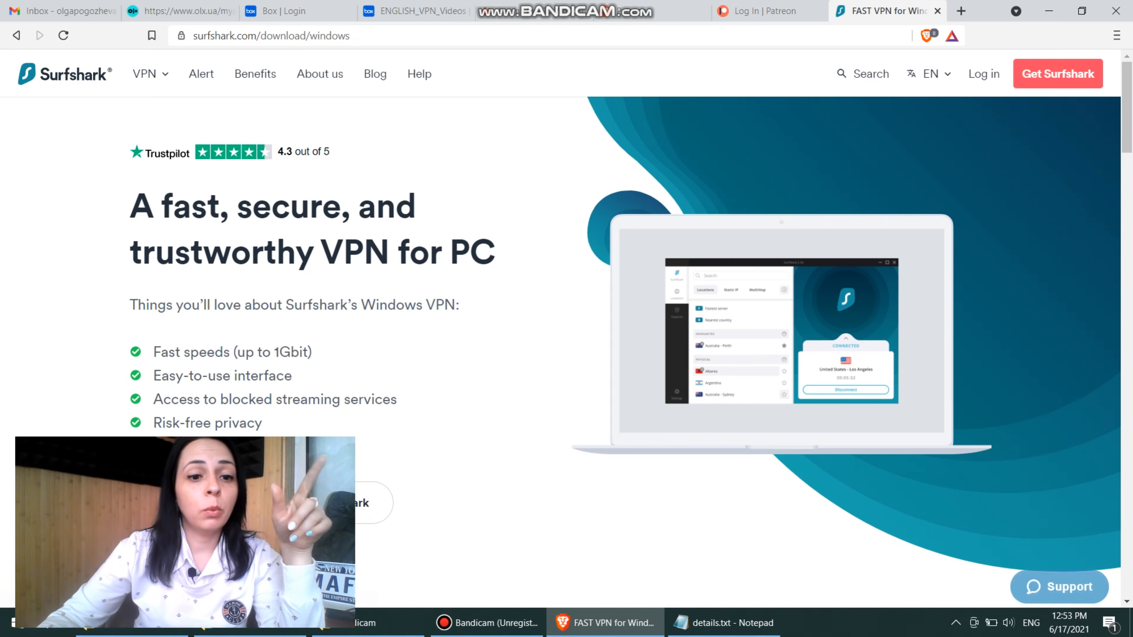
click(145, 74)
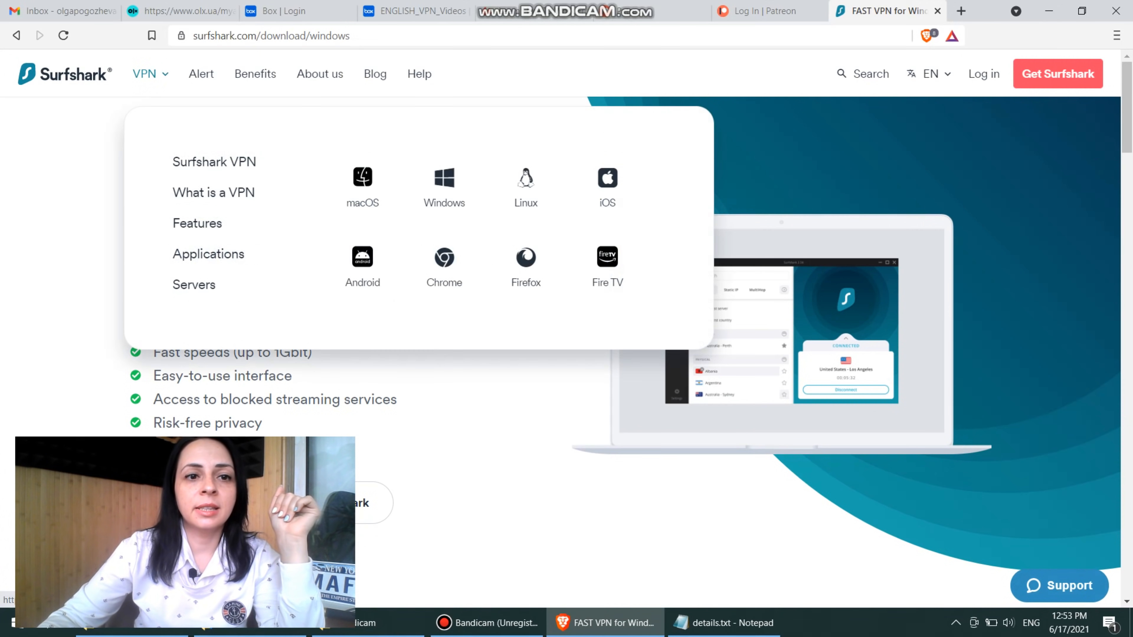
mouse_move(361, 184)
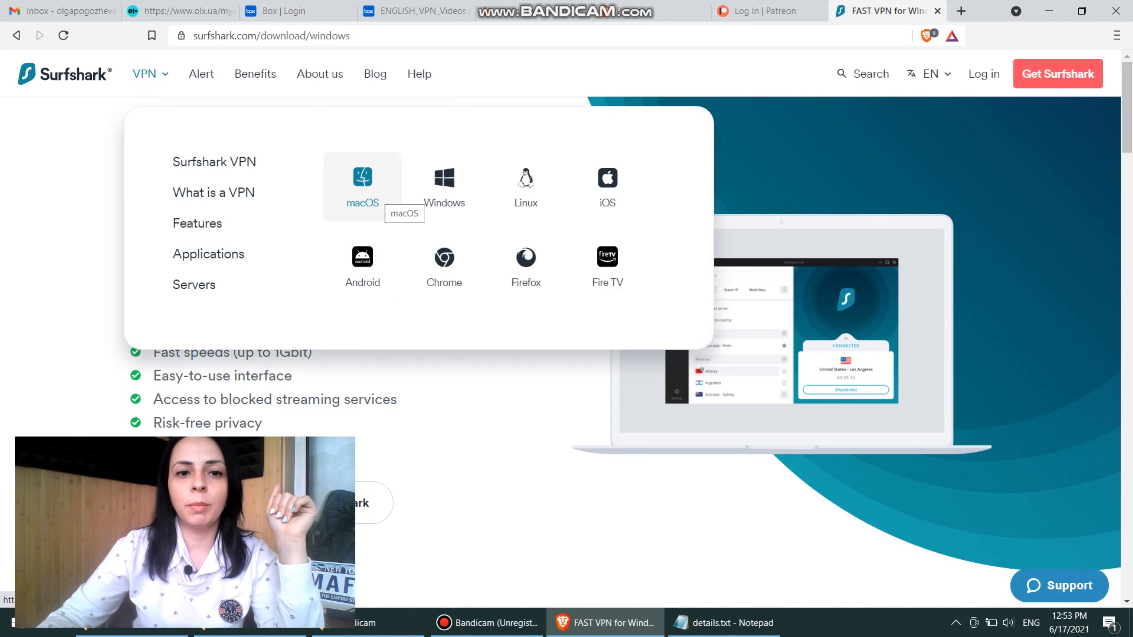
mouse_move(444, 266)
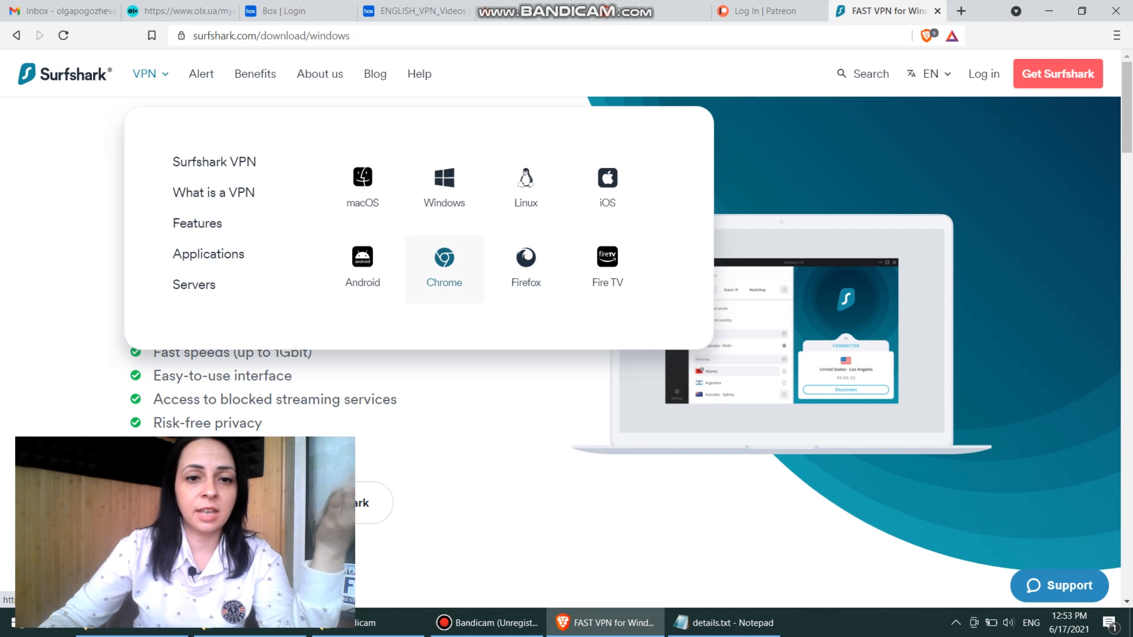
mouse_move(525, 266)
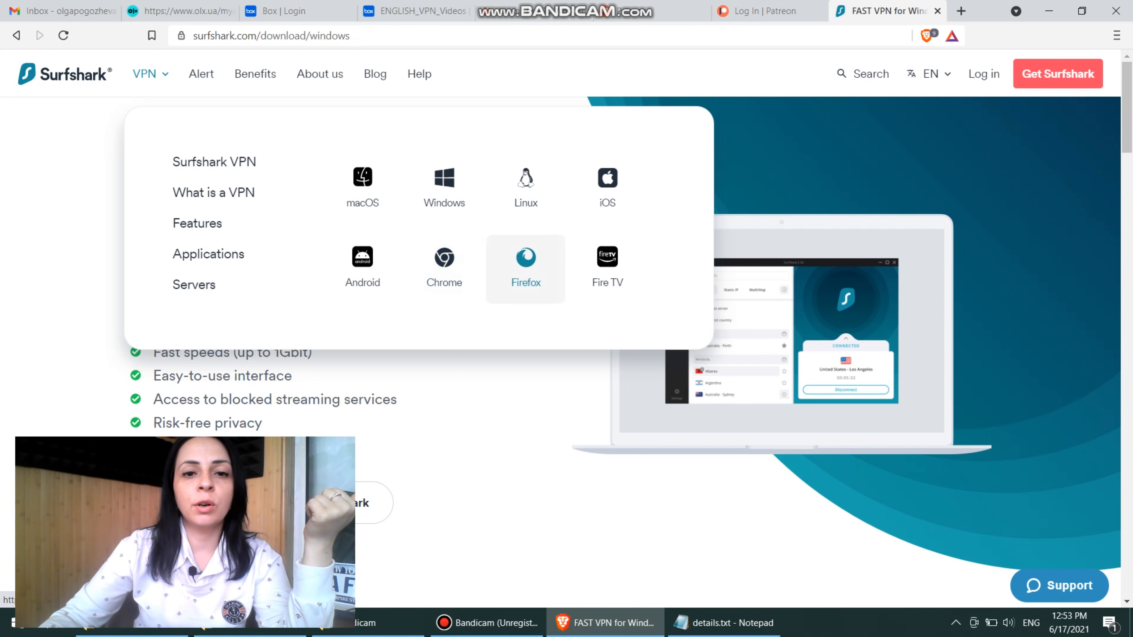
mouse_move(607, 266)
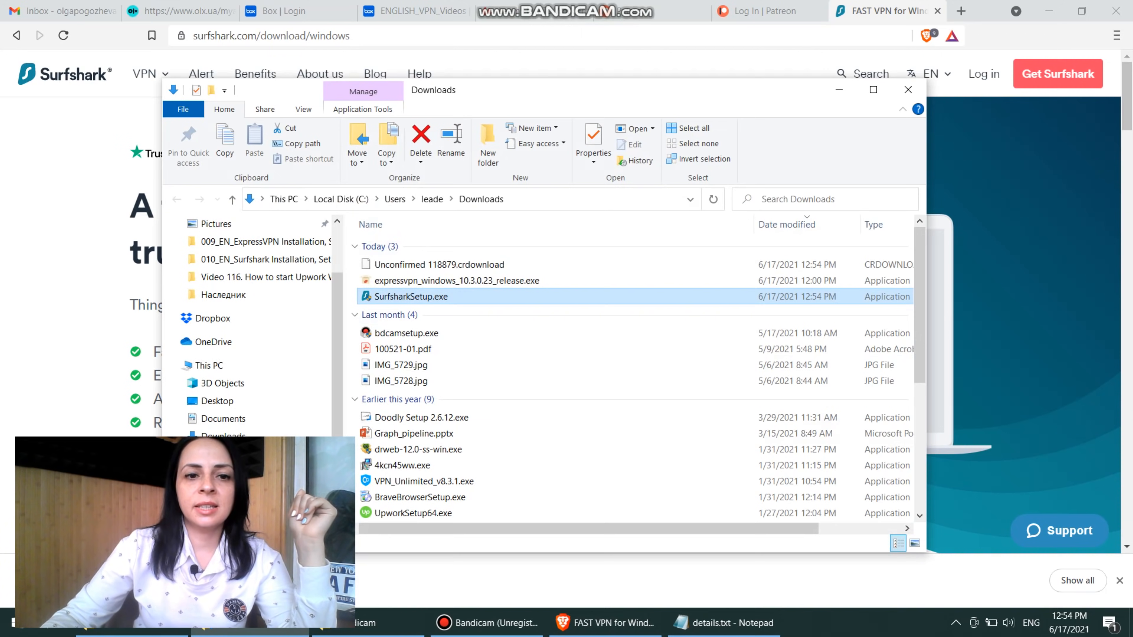
mouse_move(411, 296)
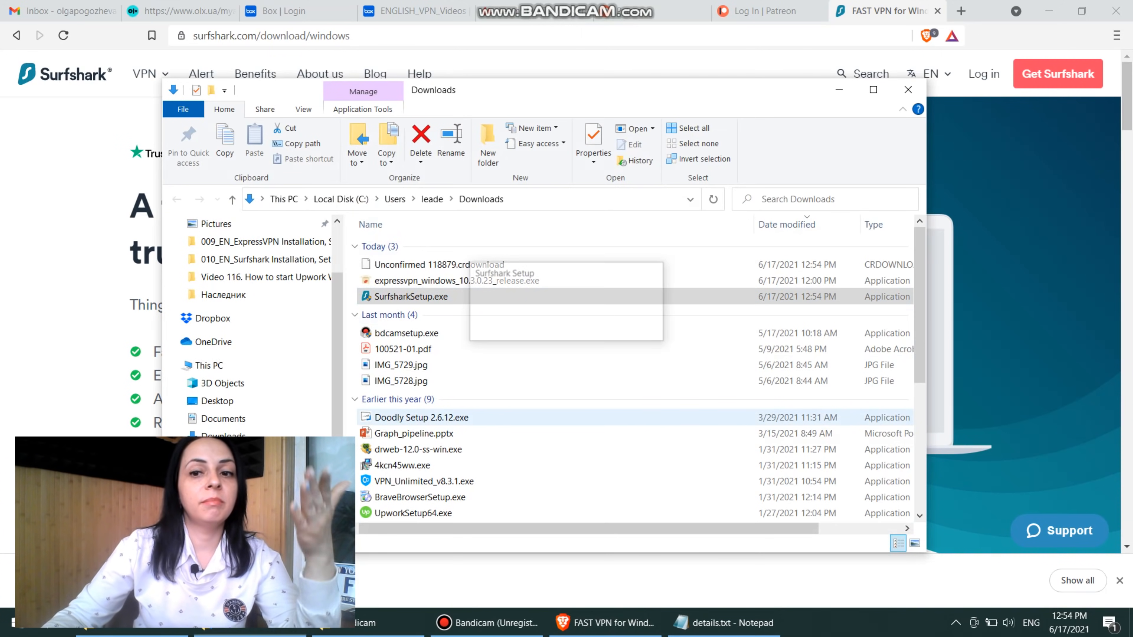
mouse_move(420, 417)
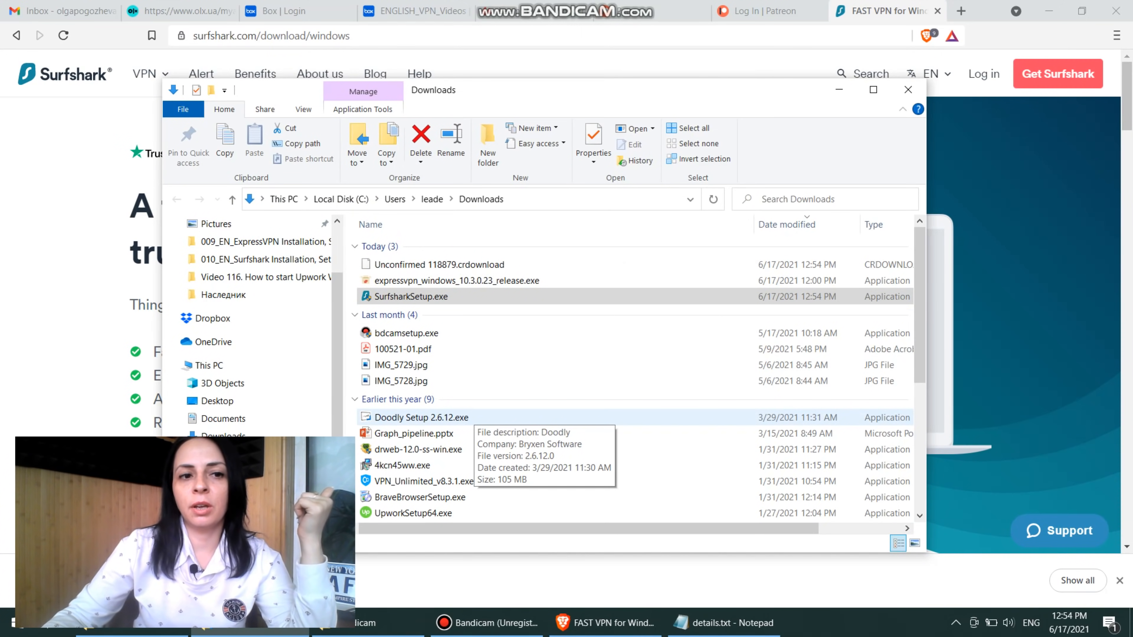
Run SurfsharkSetup.exe from Downloads to install and launch Surfshark.
double_click(410, 297)
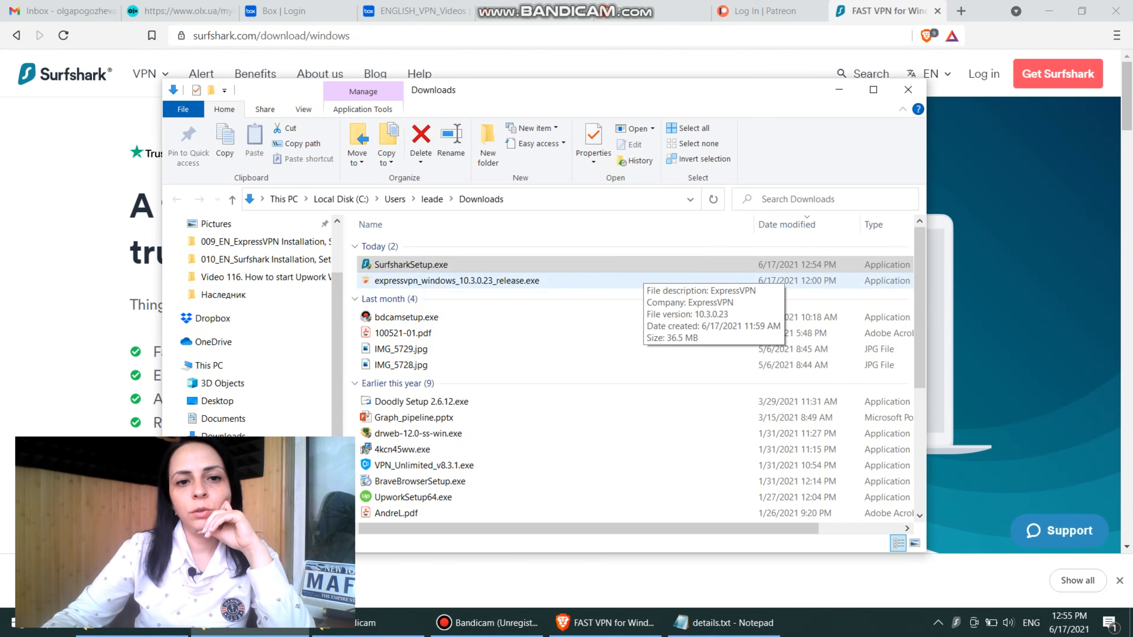
double_click(410, 264)
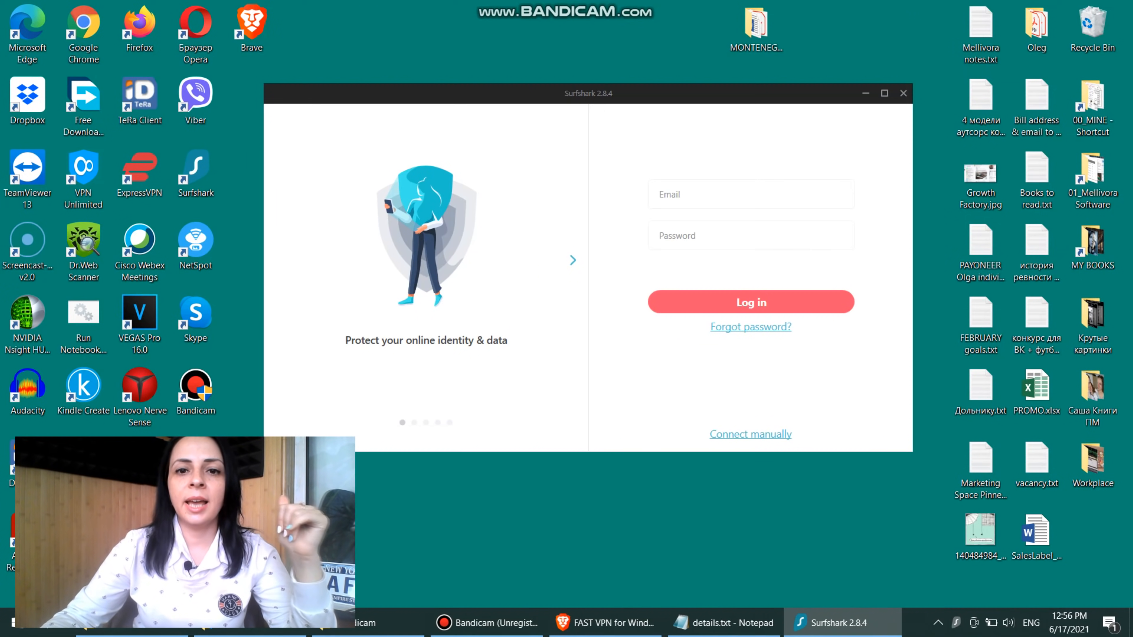
Enter the account email and password and log in to Surfshark.
click(750, 193)
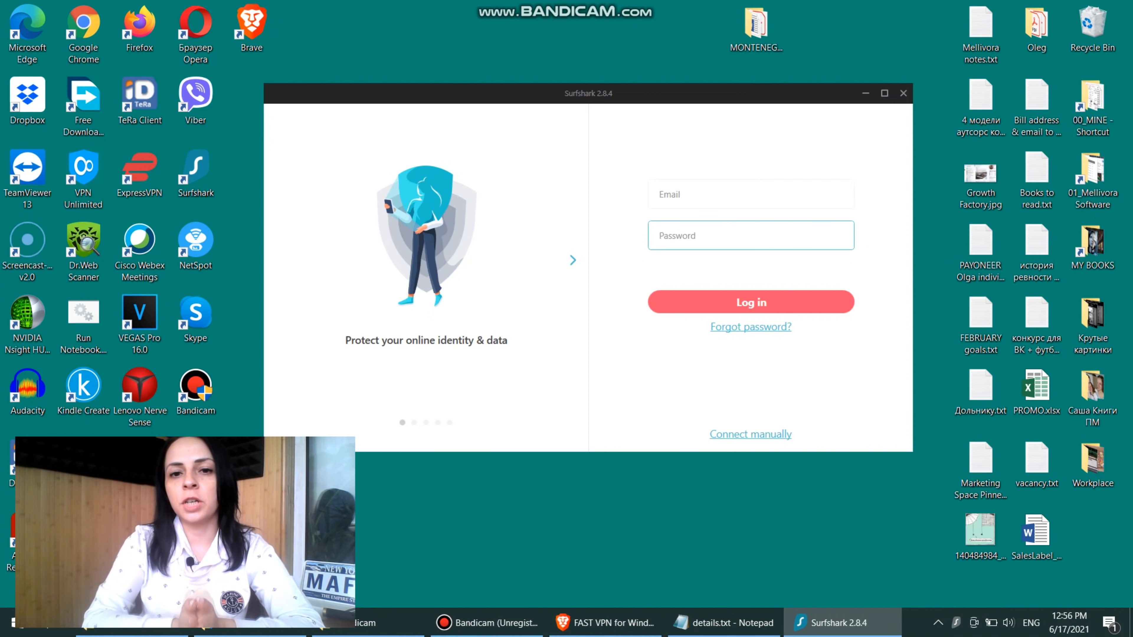
click(749, 193)
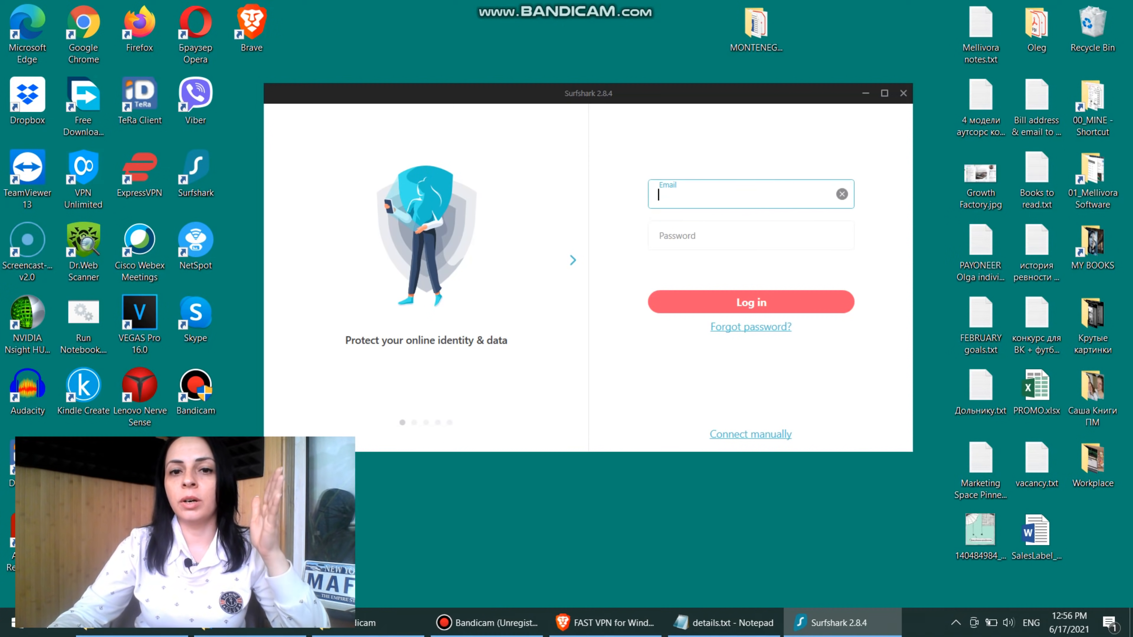
click(750, 235)
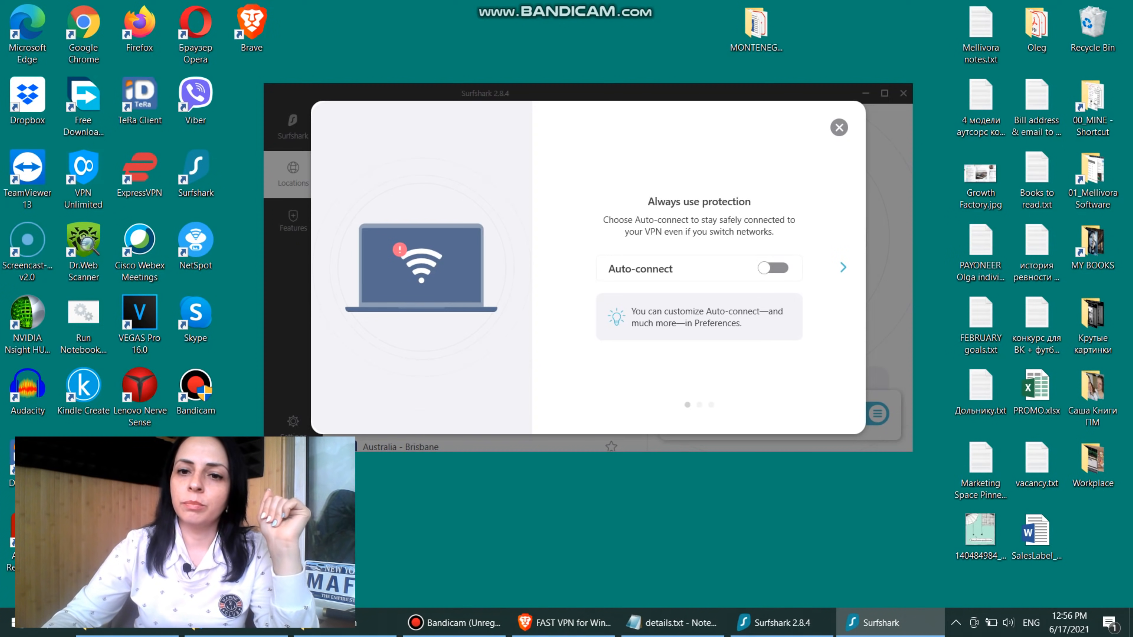
Advance through the remaining welcome tour pages and close the tour.
click(842, 268)
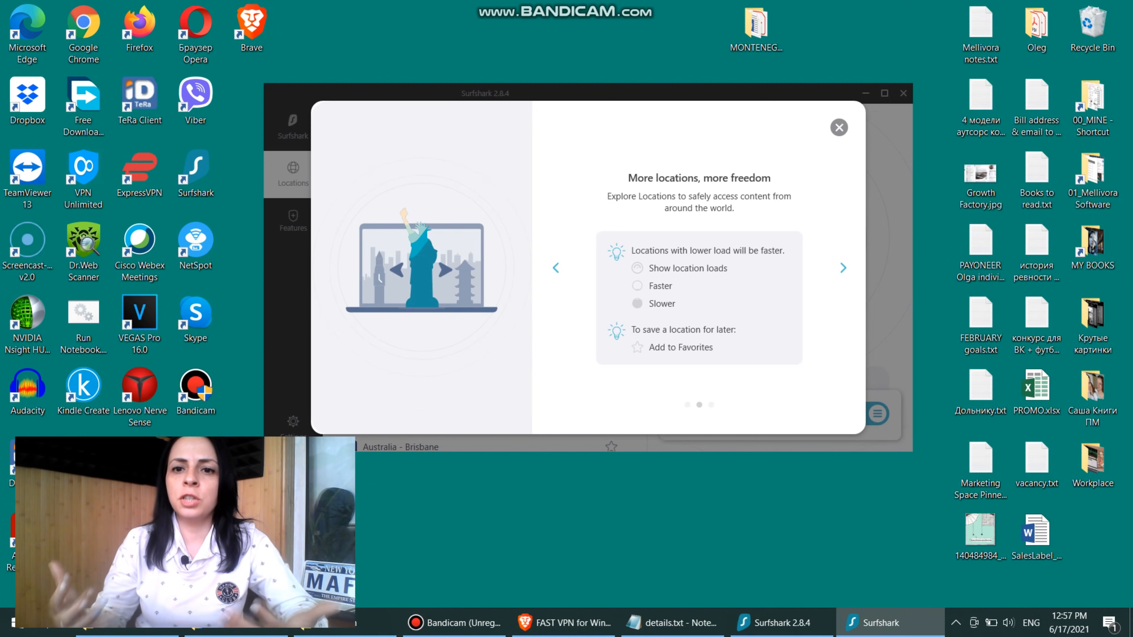
click(843, 267)
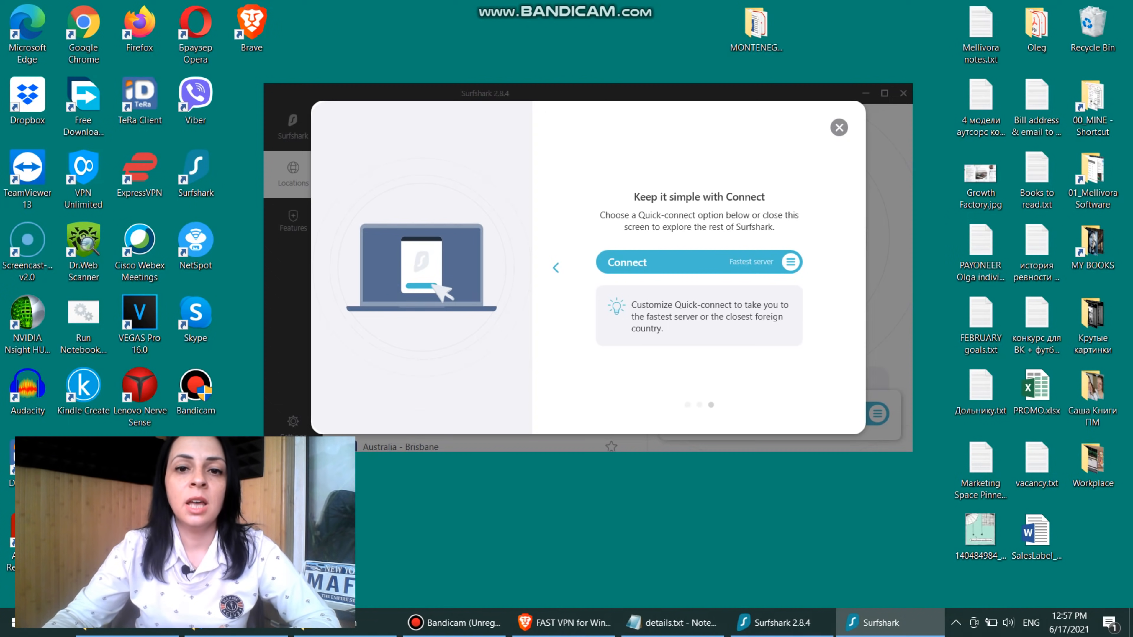
click(838, 128)
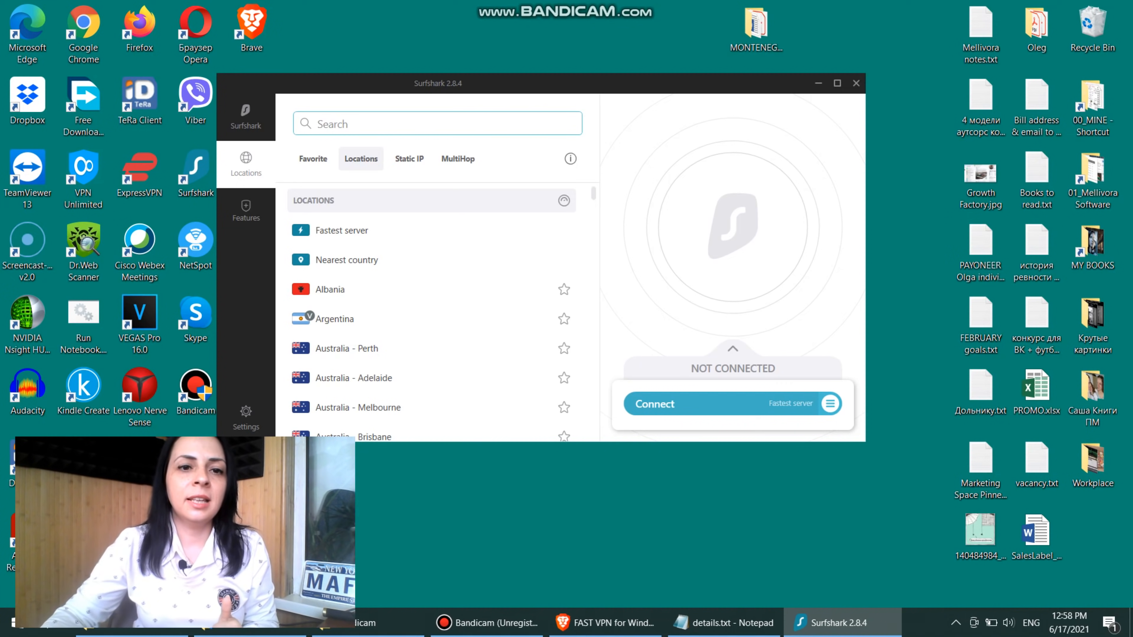
Connect the VPN through the fastest server, landing on Moldova.
click(655, 403)
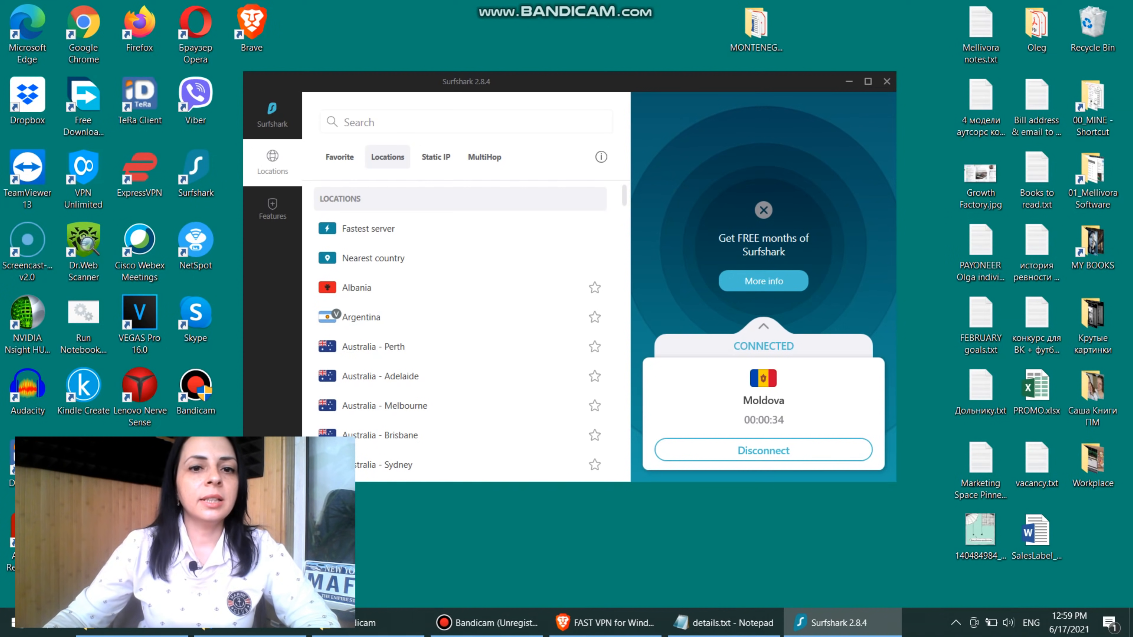
Connect to the Germany - Berlin server from the Locations list.
scroll(down, 3)
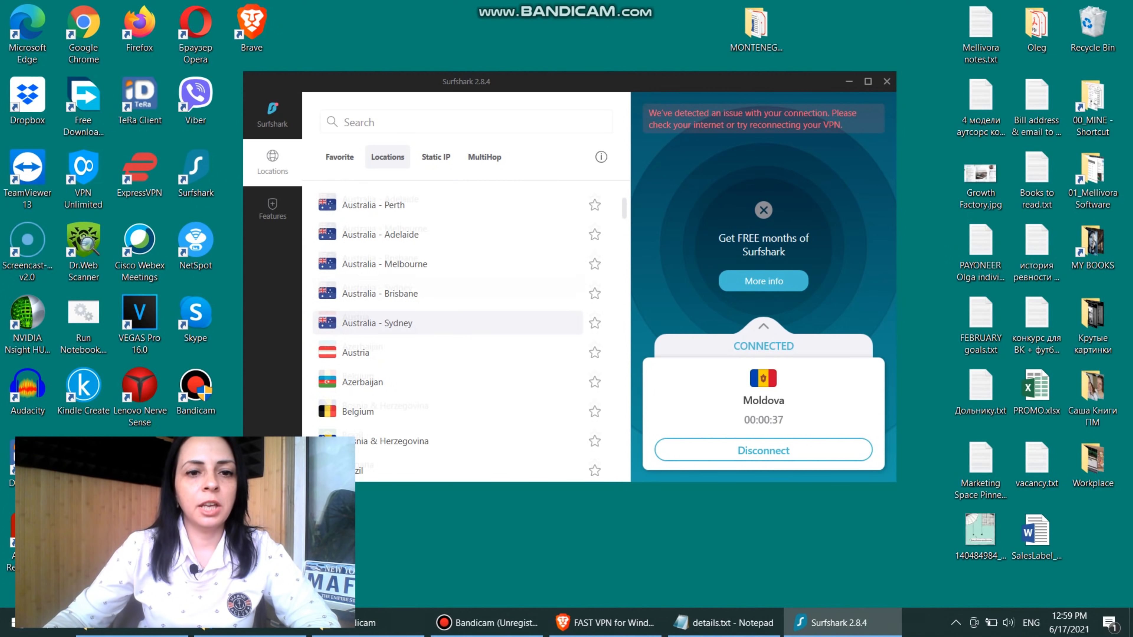
scroll(up, 3)
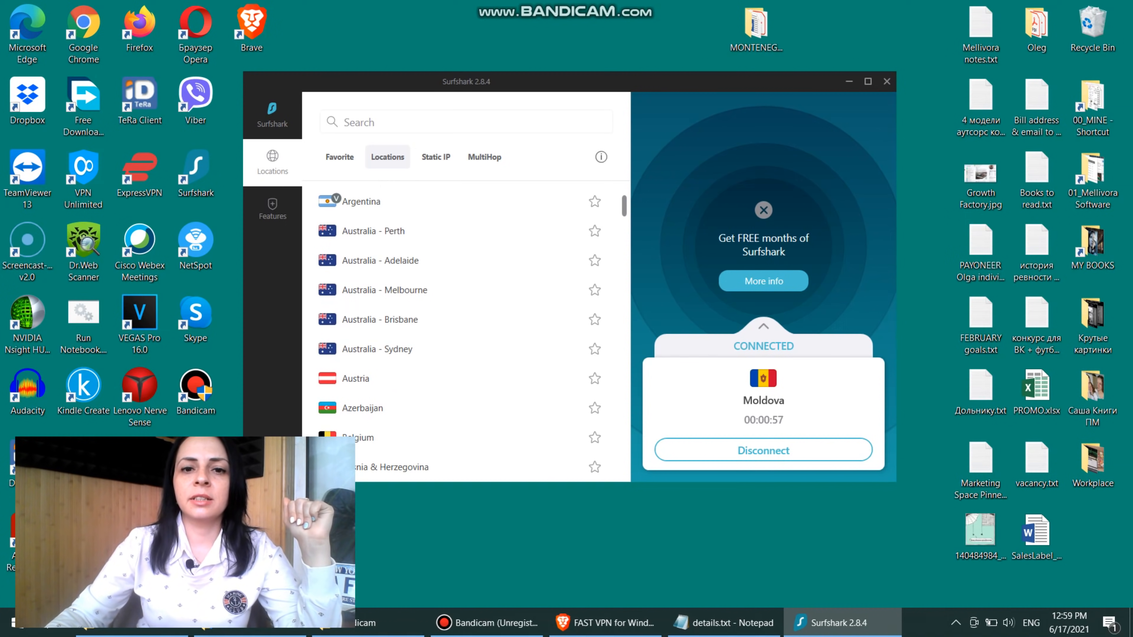
scroll(down, 3)
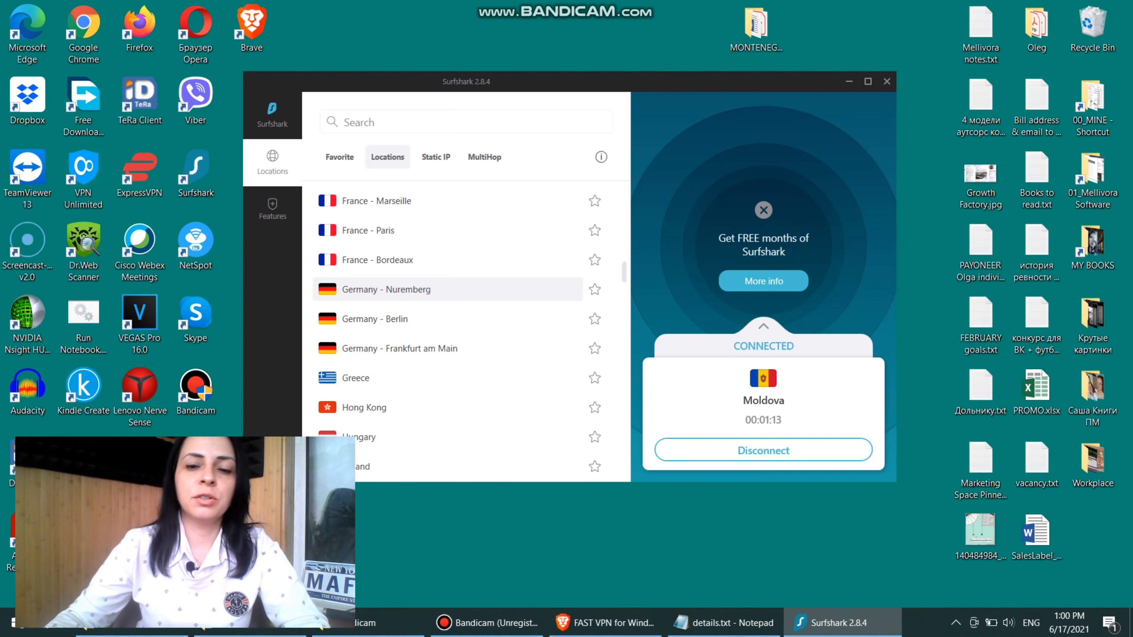
click(374, 318)
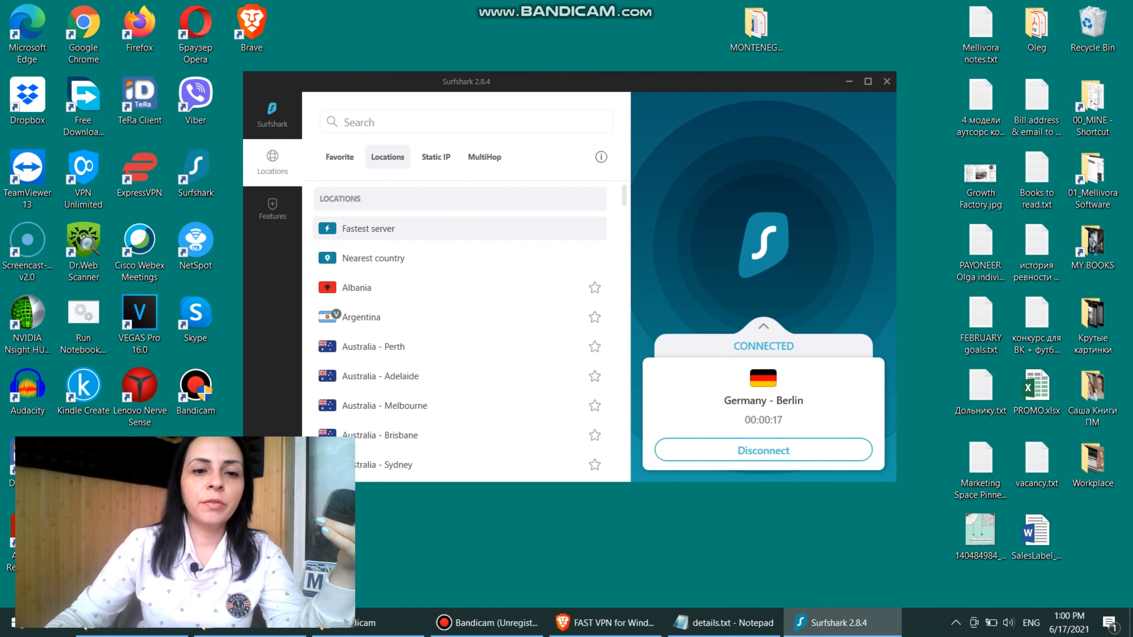
Reconnect via Fastest server, returning the connection to Moldova.
click(374, 258)
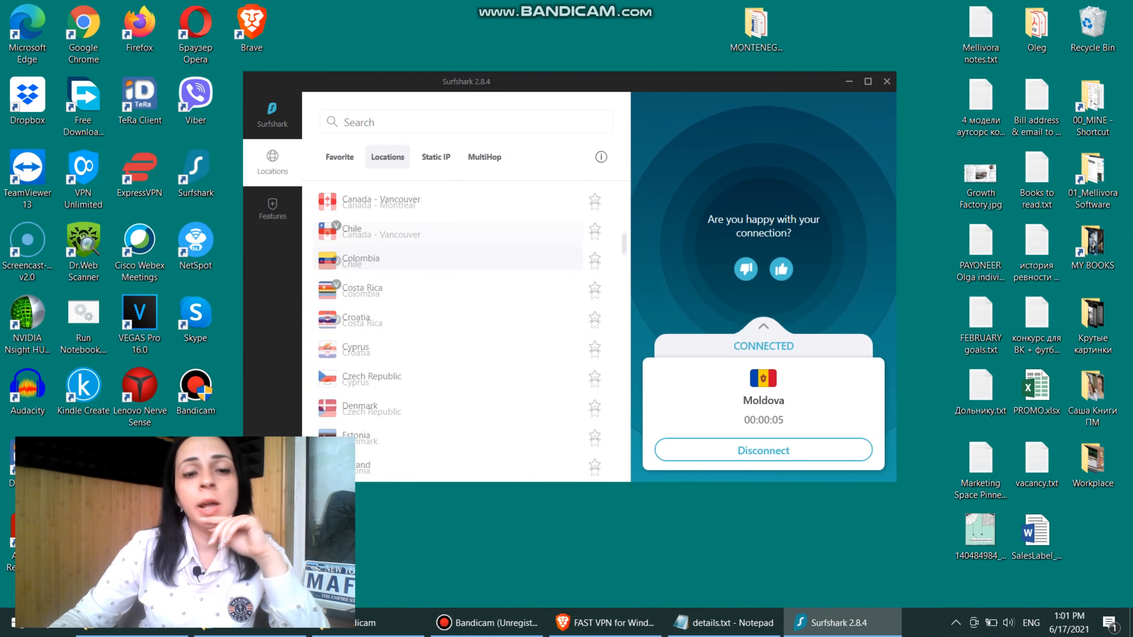
scroll(up, 3)
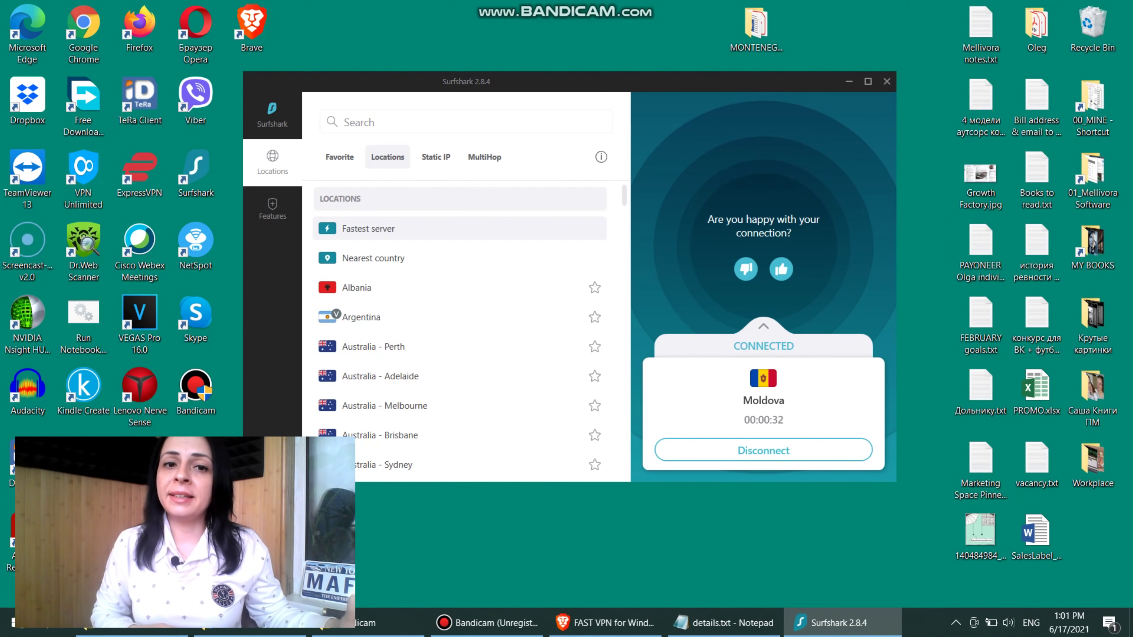
Star Germany - Berlin and United States - New York as favourite locations.
scroll(down, 3)
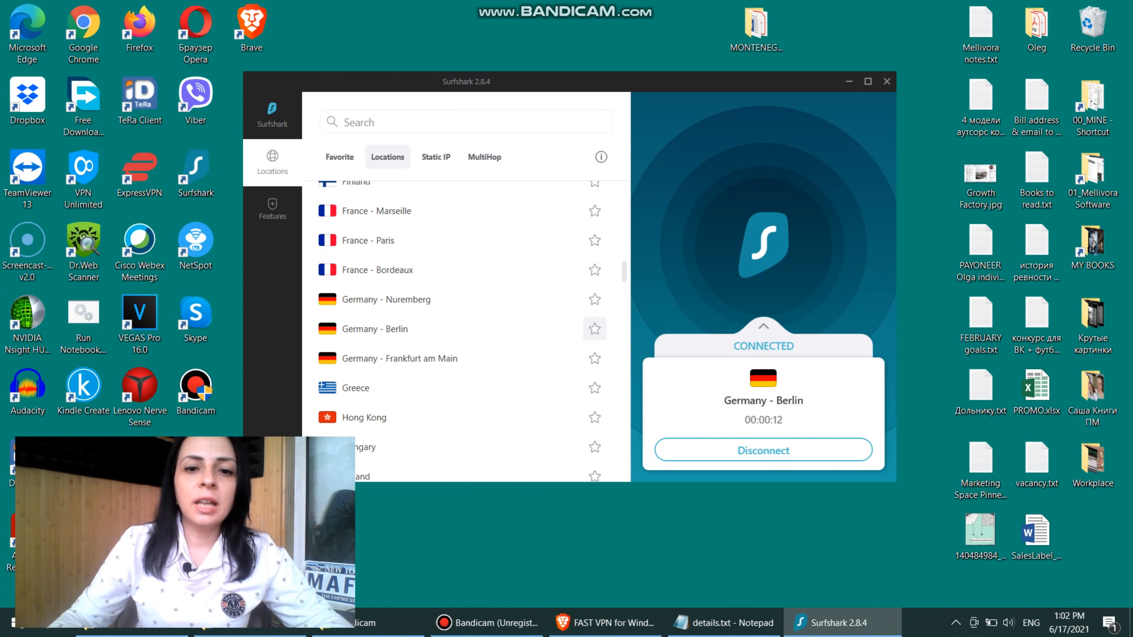
click(594, 328)
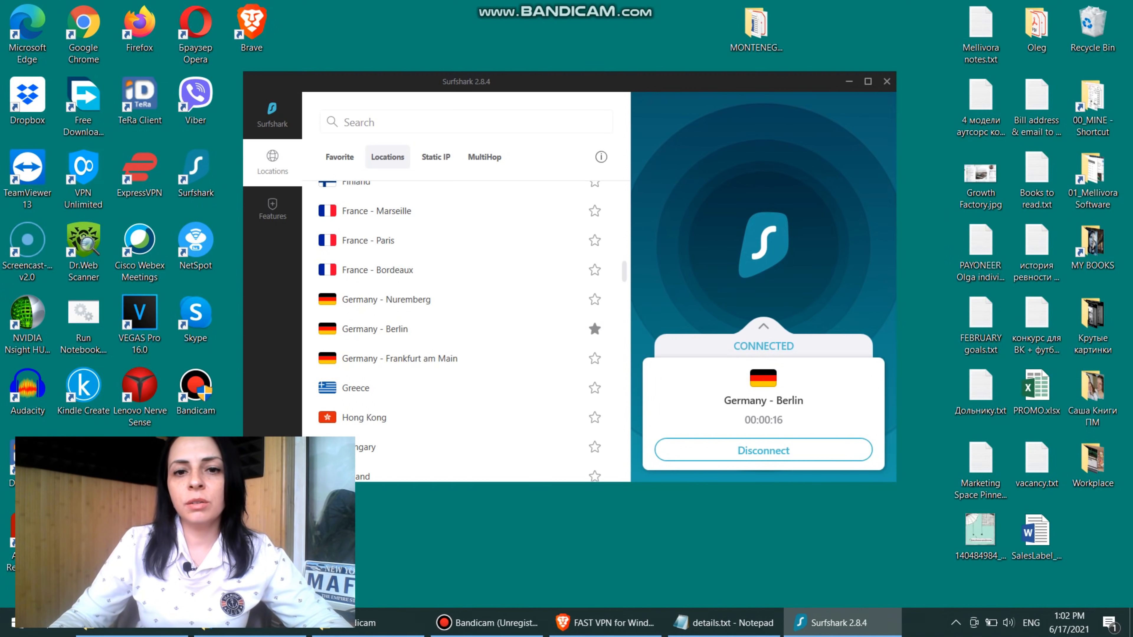
scroll(down, 3)
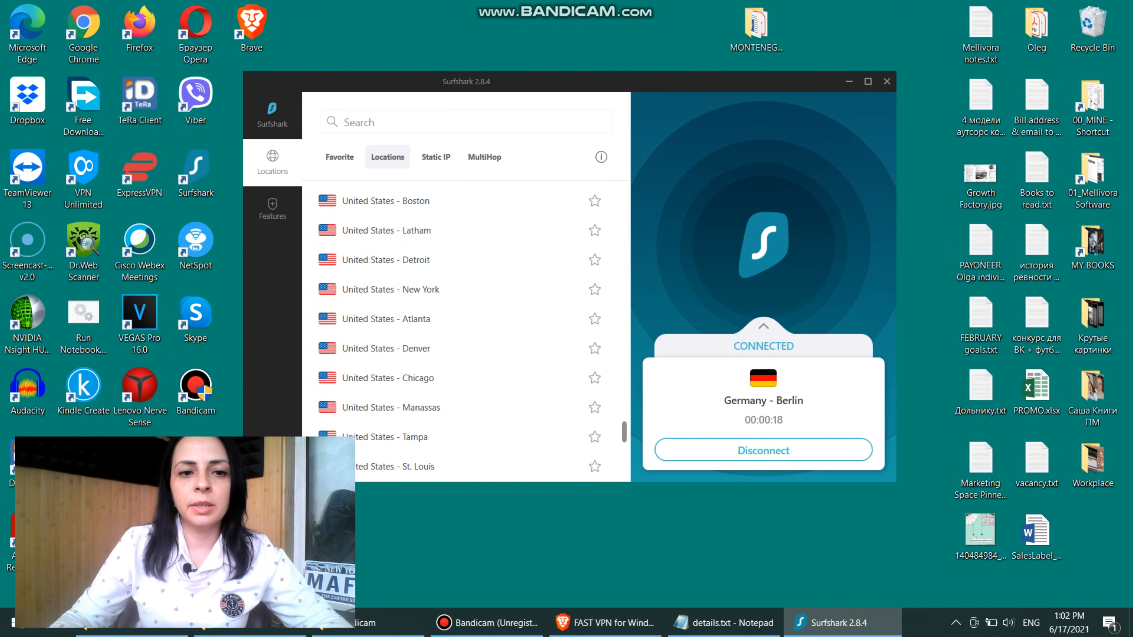
click(594, 289)
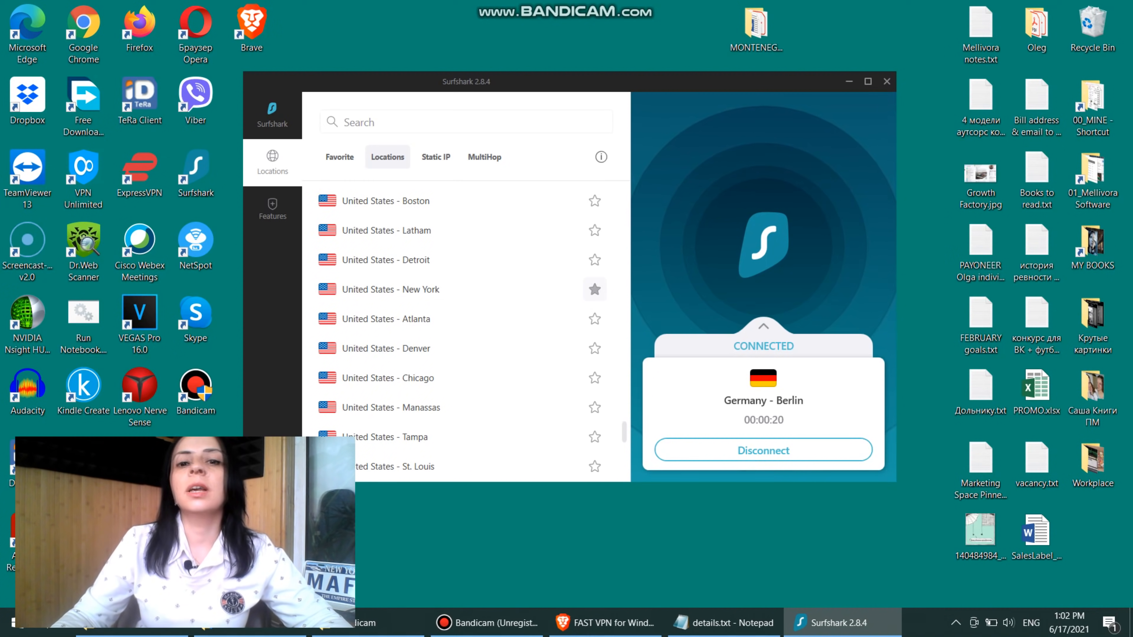
scroll(down, 3)
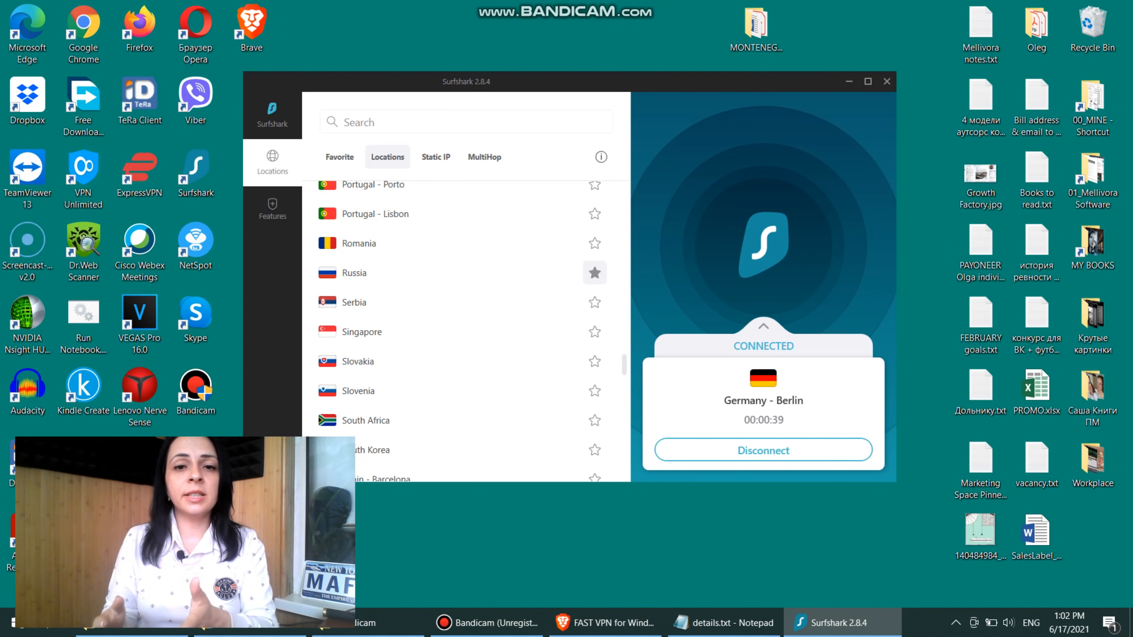
scroll(up, 3)
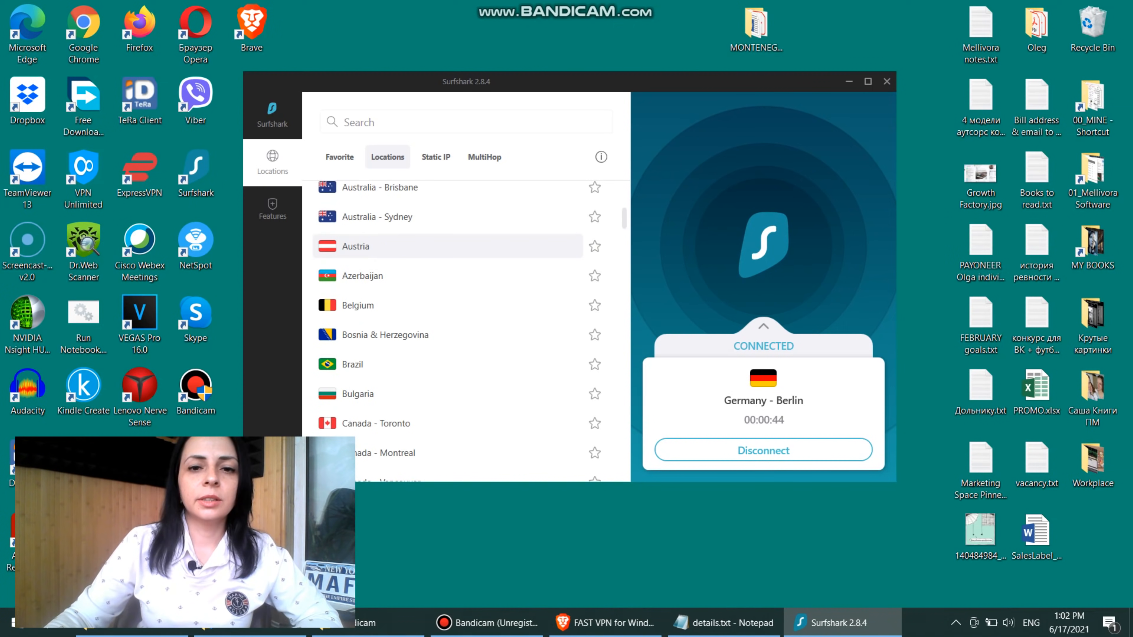
scroll(up, 3)
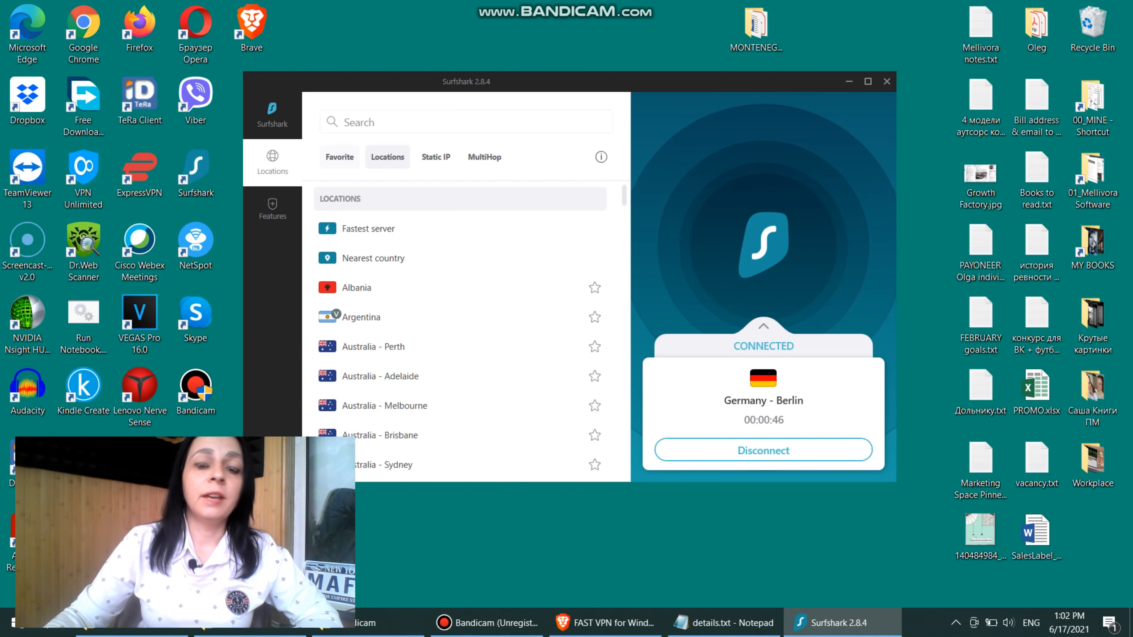
Show the Favorite tab listing Germany - Berlin, Russia and United States - New York.
click(339, 157)
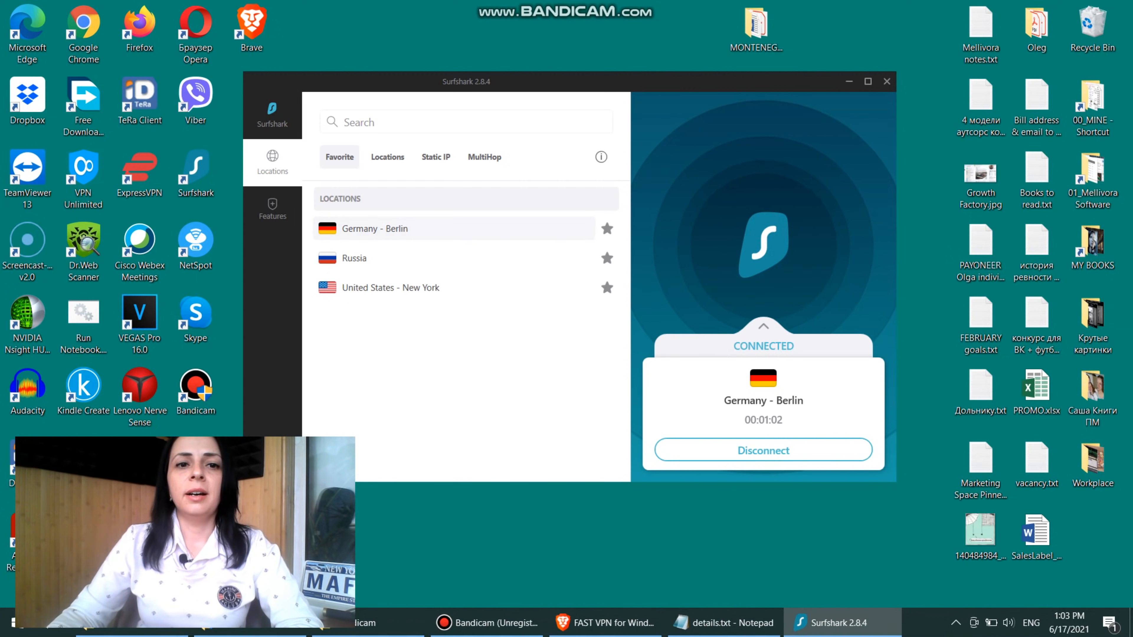
click(387, 157)
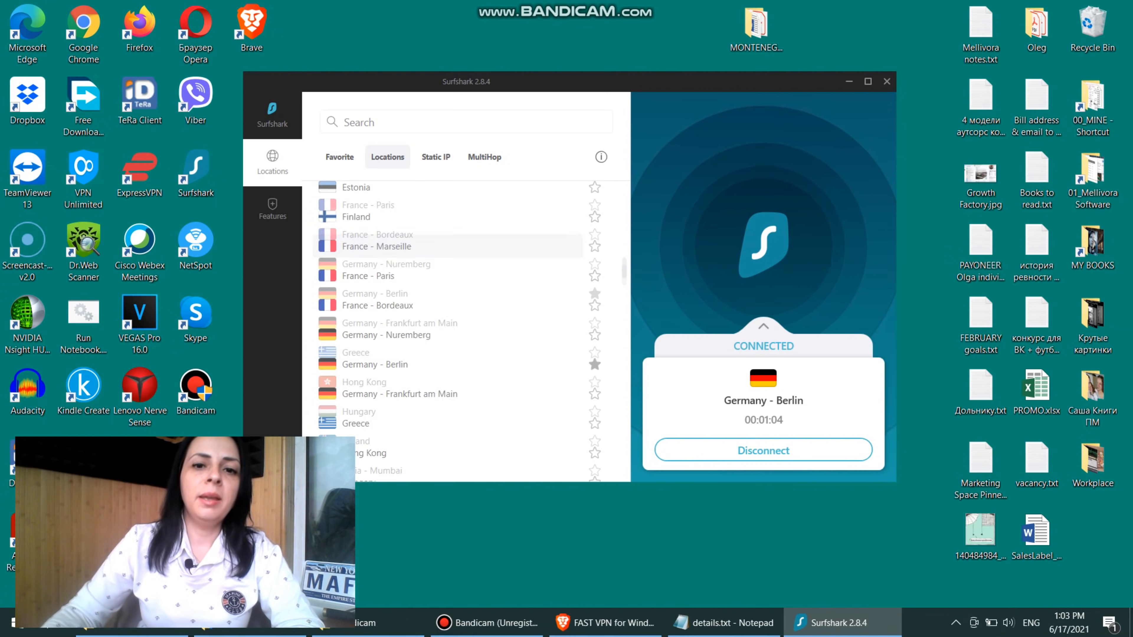
scroll(down, 3)
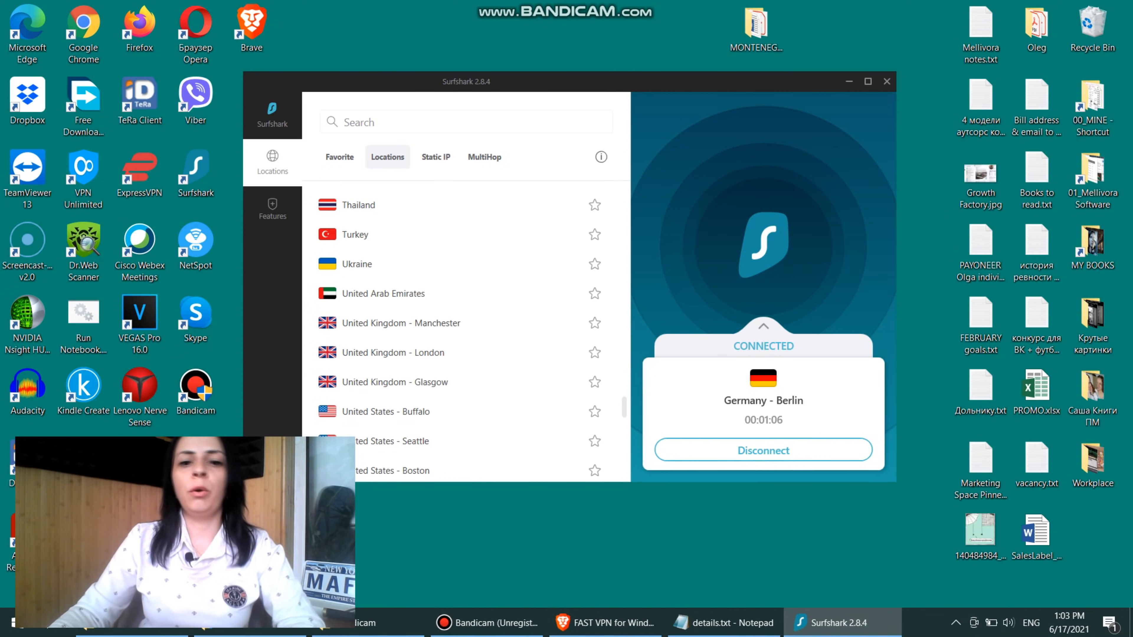
scroll(down, 3)
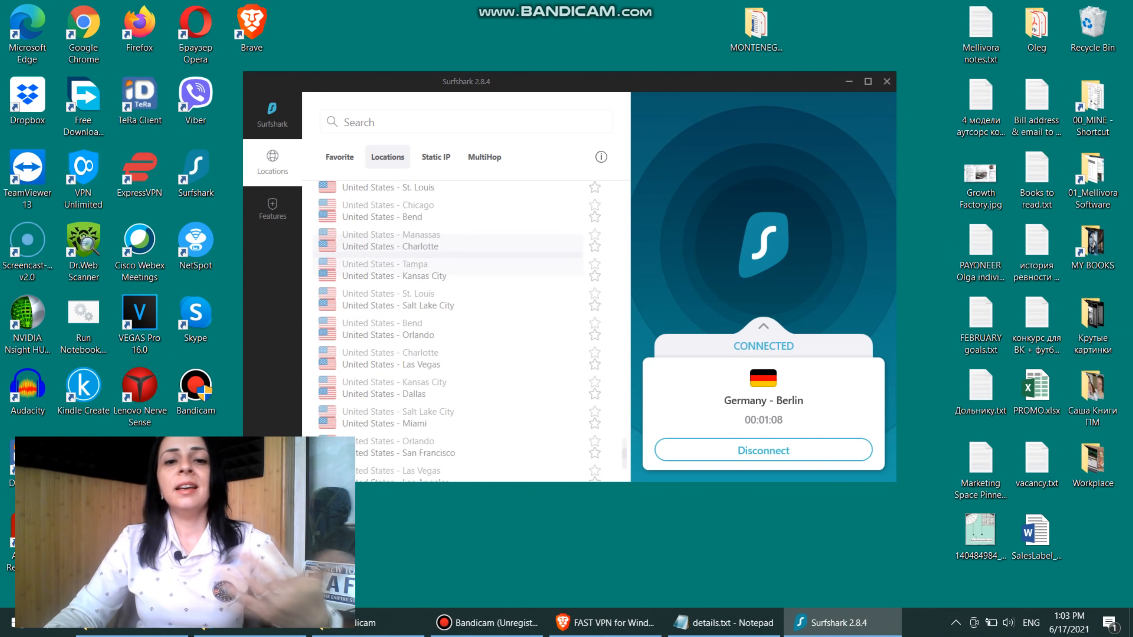
click(340, 157)
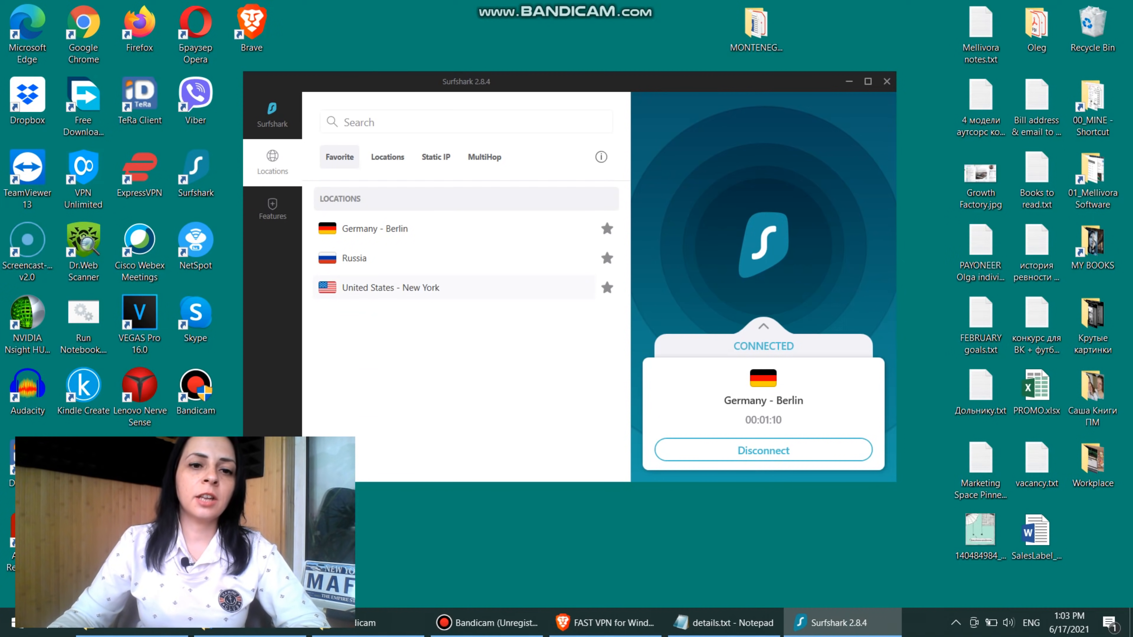
Show the Static IP server list, including Frankfurt am Main and Tokyo entries.
click(434, 157)
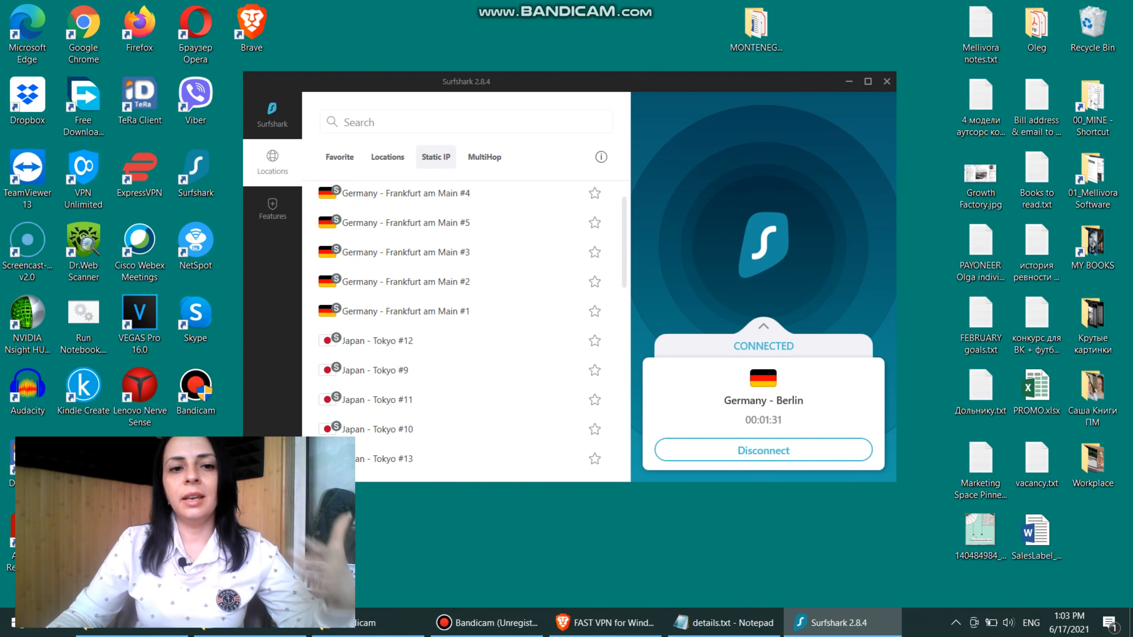
Show the MultiHop routes, favouriting a route and then removing it from favourites.
click(483, 157)
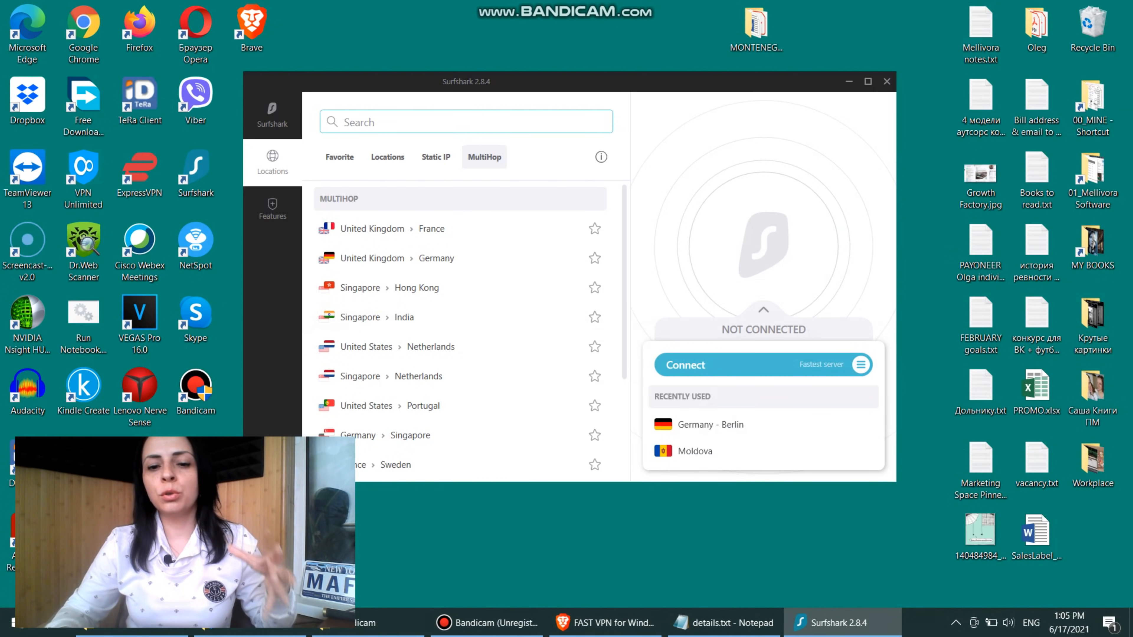
click(465, 121)
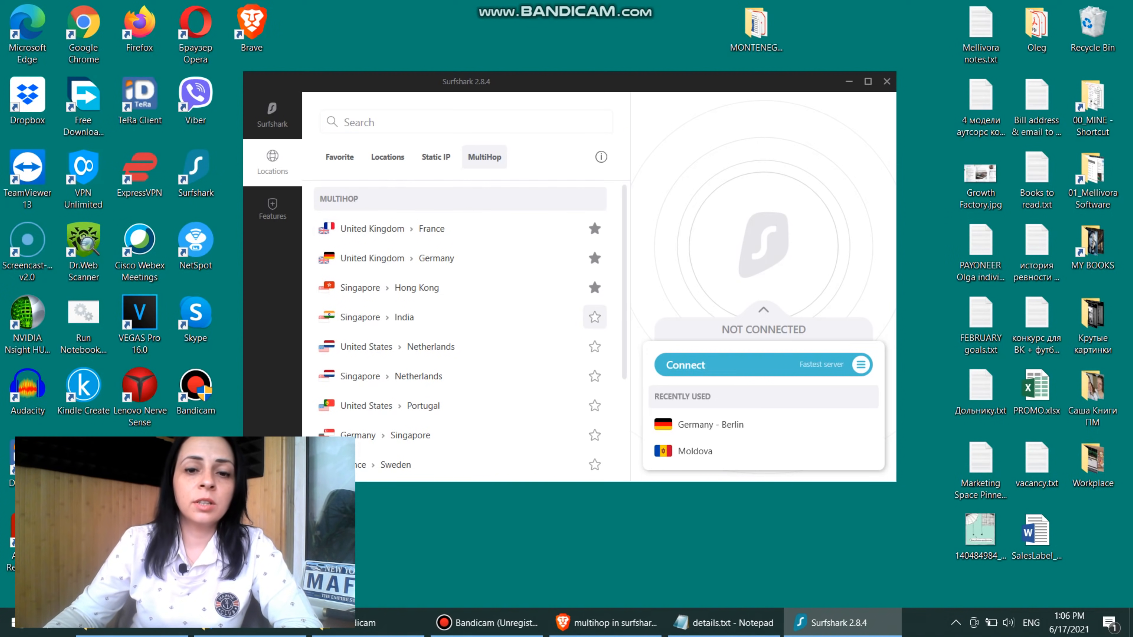
click(594, 317)
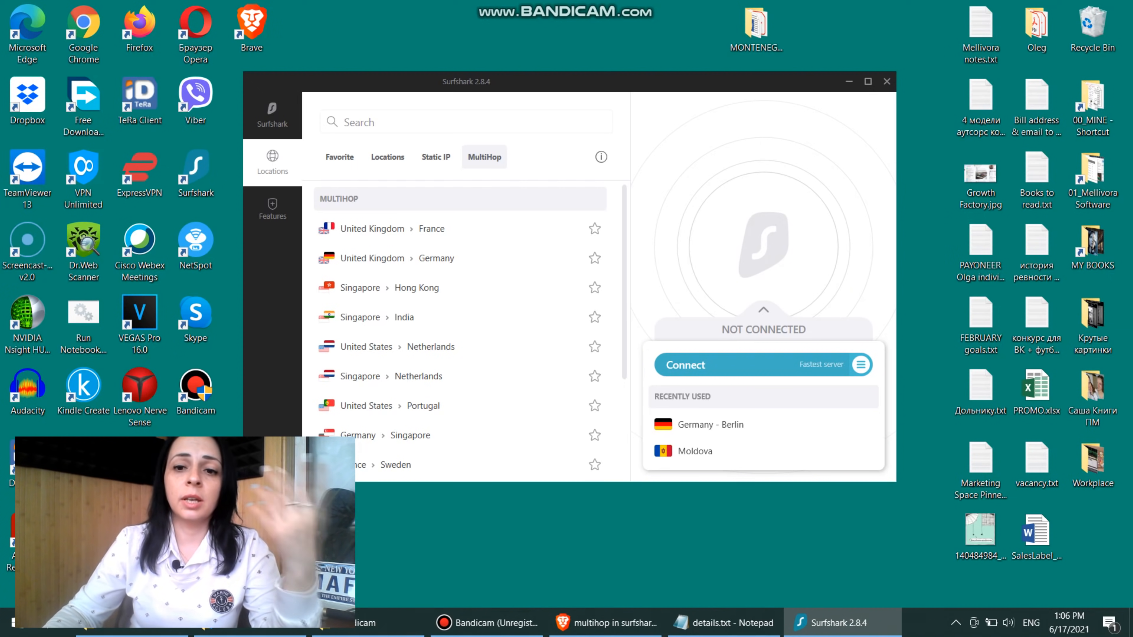
Show the Features overview with CleanWeb off, Whitelister, Alert and Search.
click(273, 209)
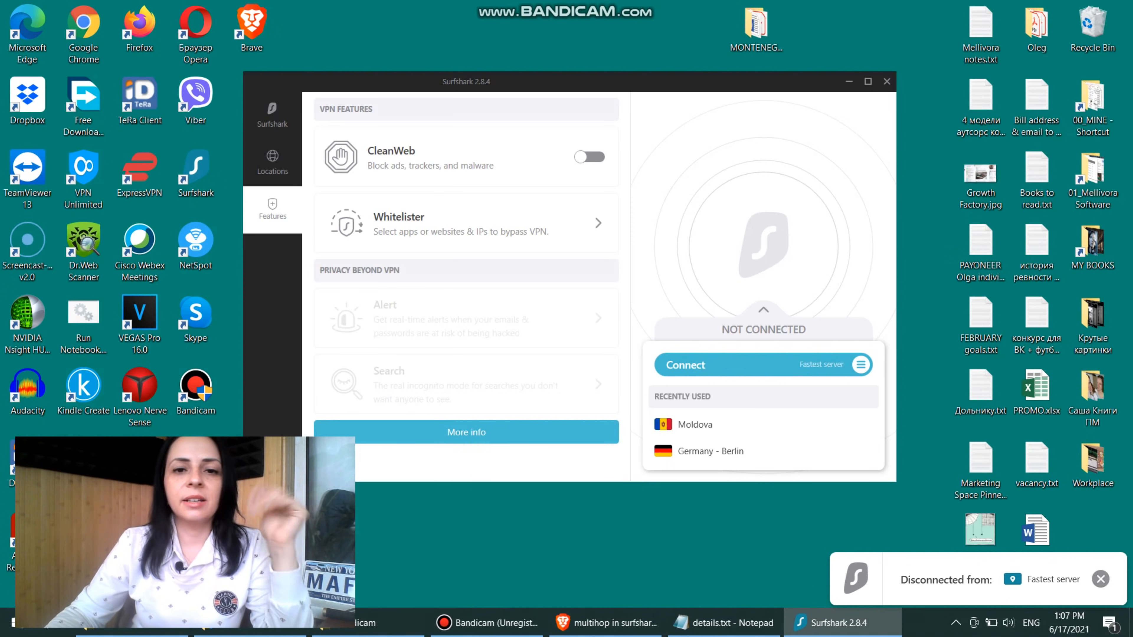
click(1101, 578)
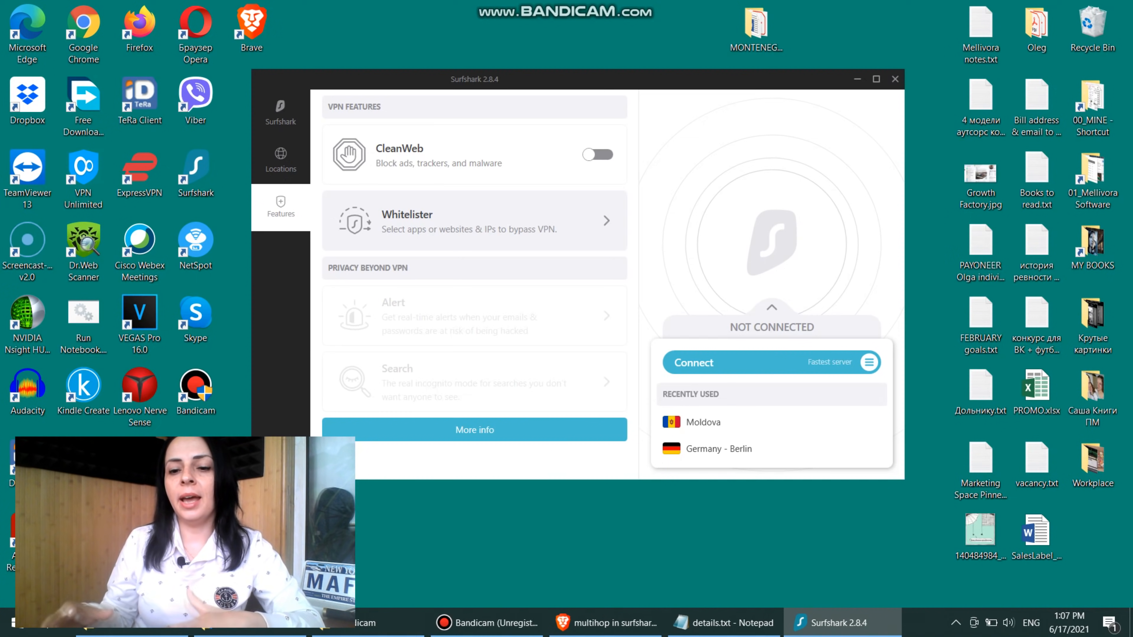
Return to the full Locations country list, browse it, then switch to the Help Center page.
click(280, 159)
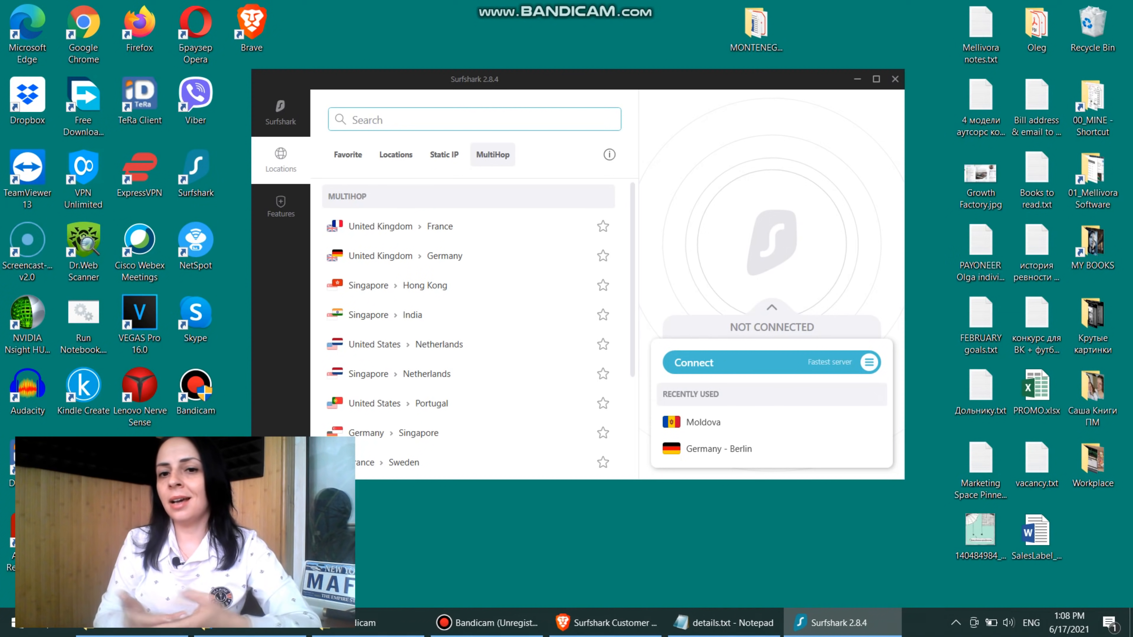
click(395, 154)
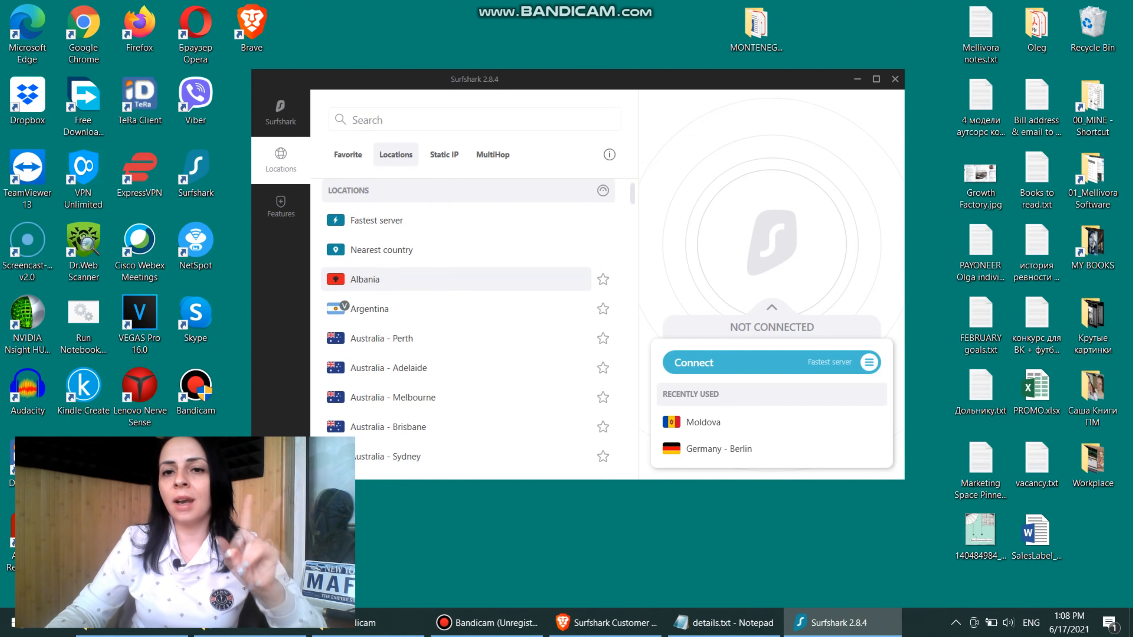
scroll(down, 3)
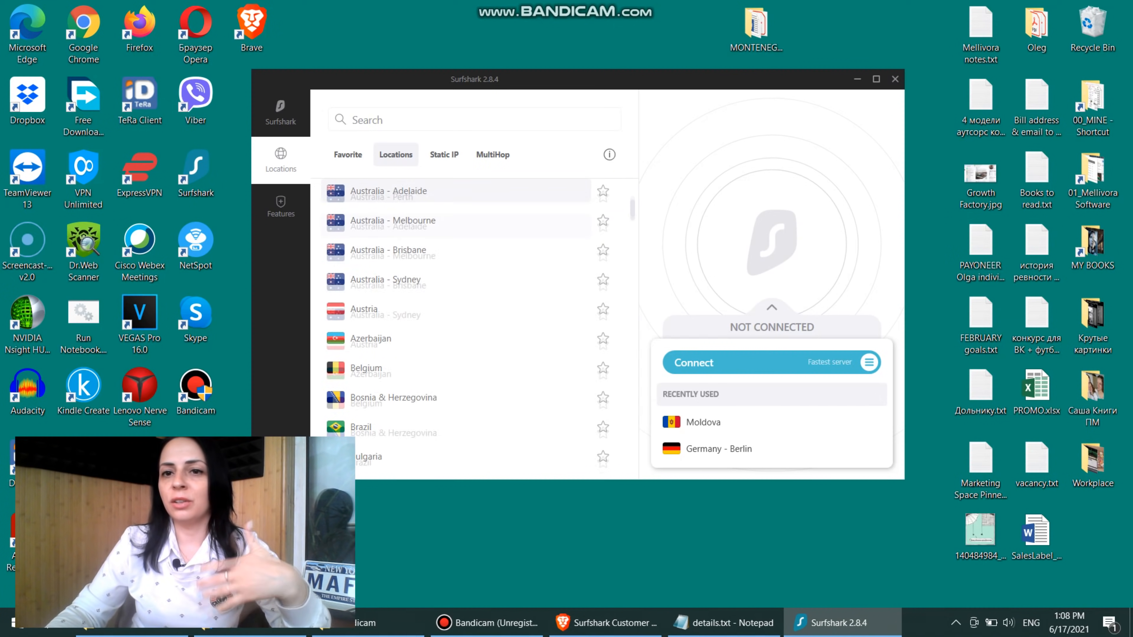
scroll(down, 3)
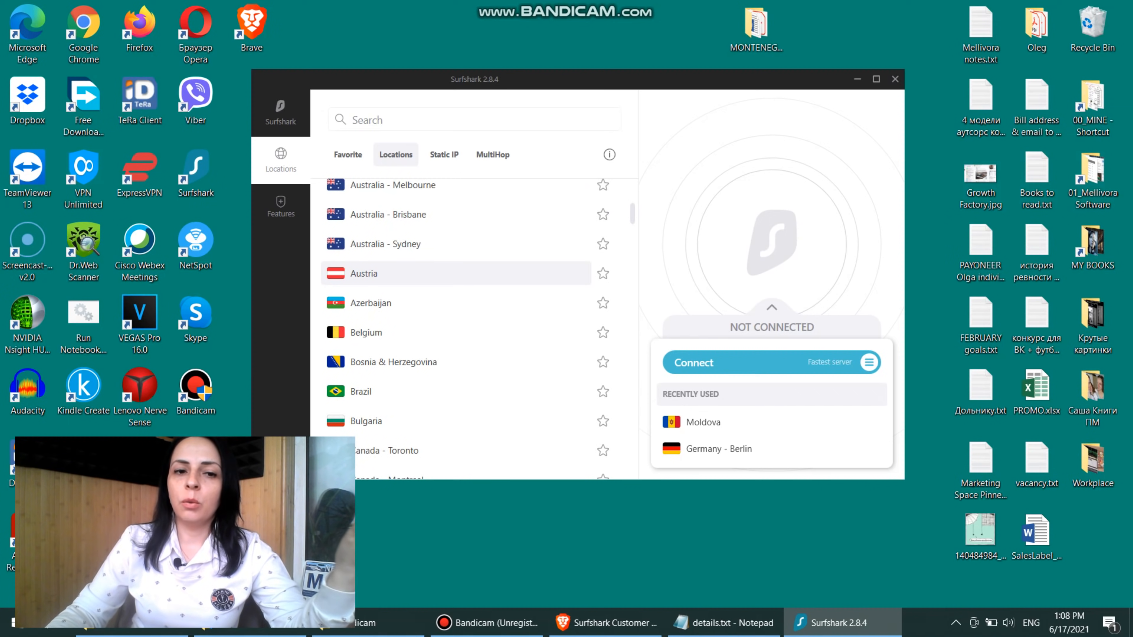
scroll(down, 3)
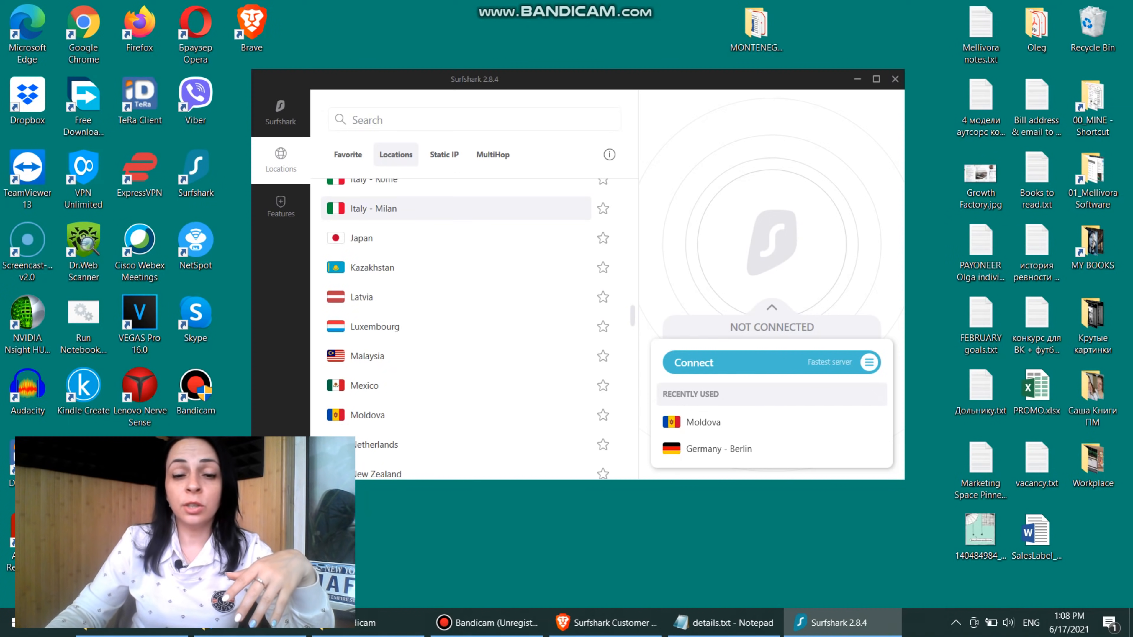
scroll(down, 3)
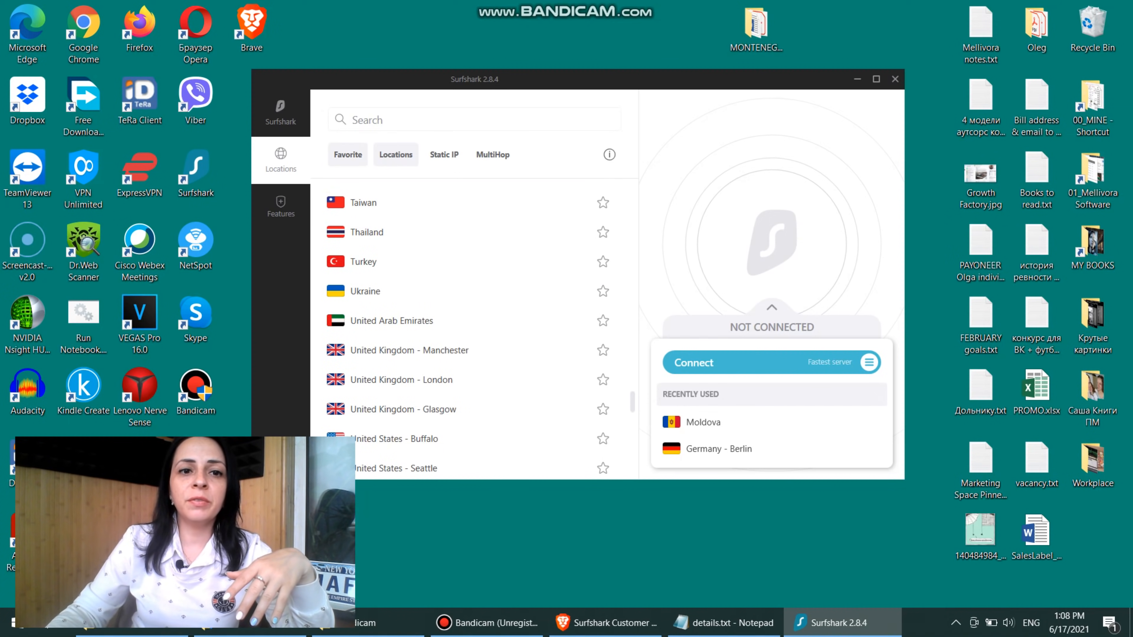
click(347, 154)
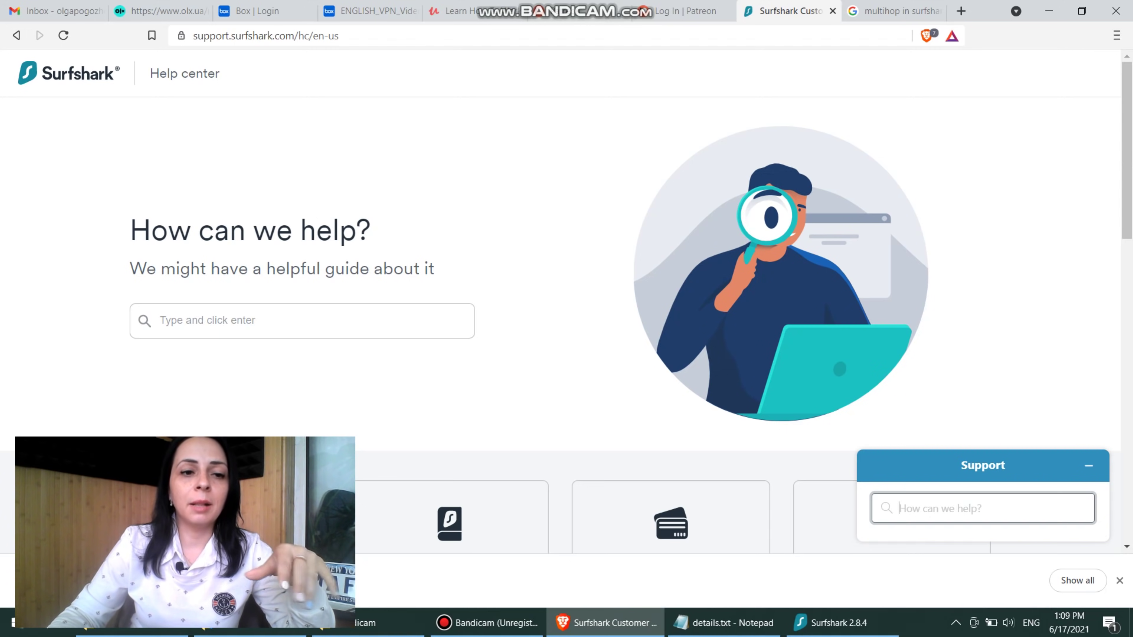
Browse the Help Center home page down through guide categories, FAQ and contact options.
click(302, 320)
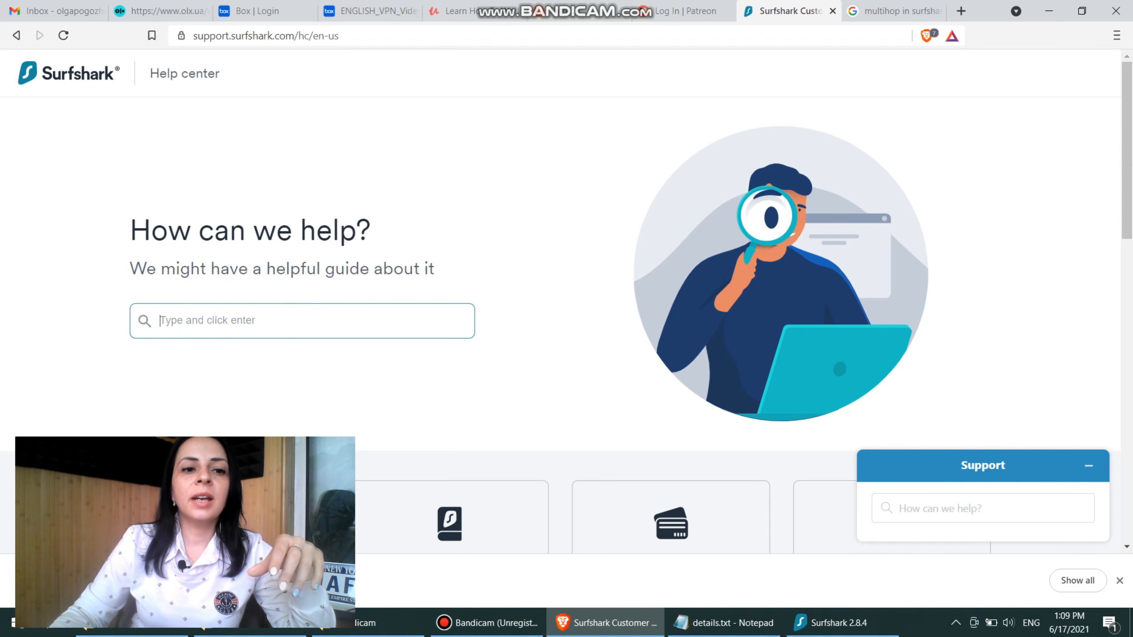
scroll(down, 3)
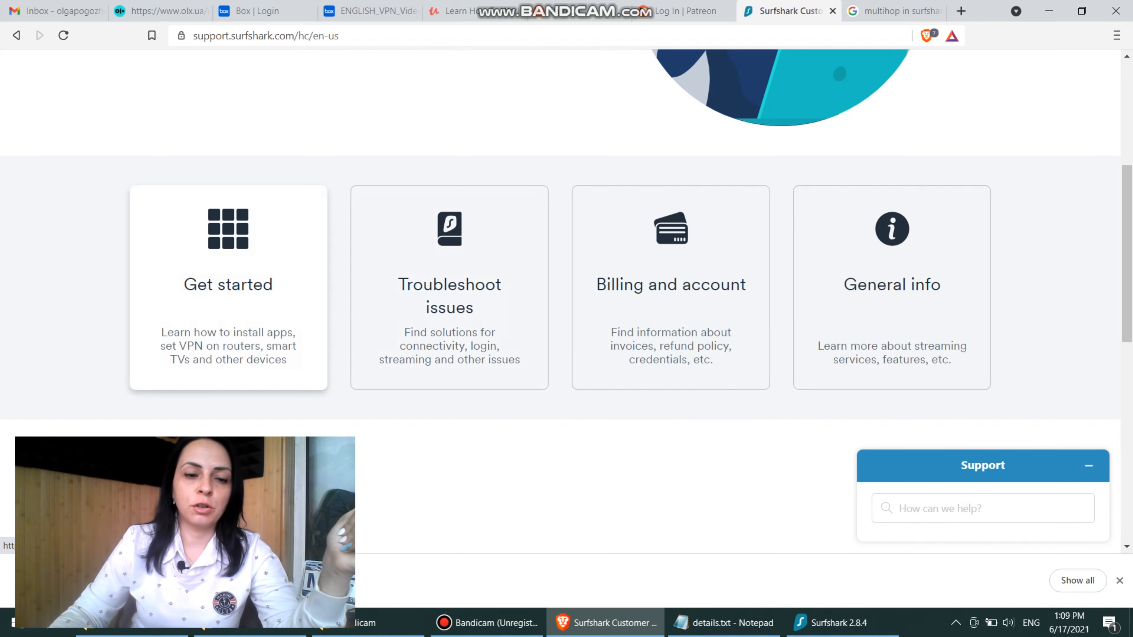
scroll(down, 3)
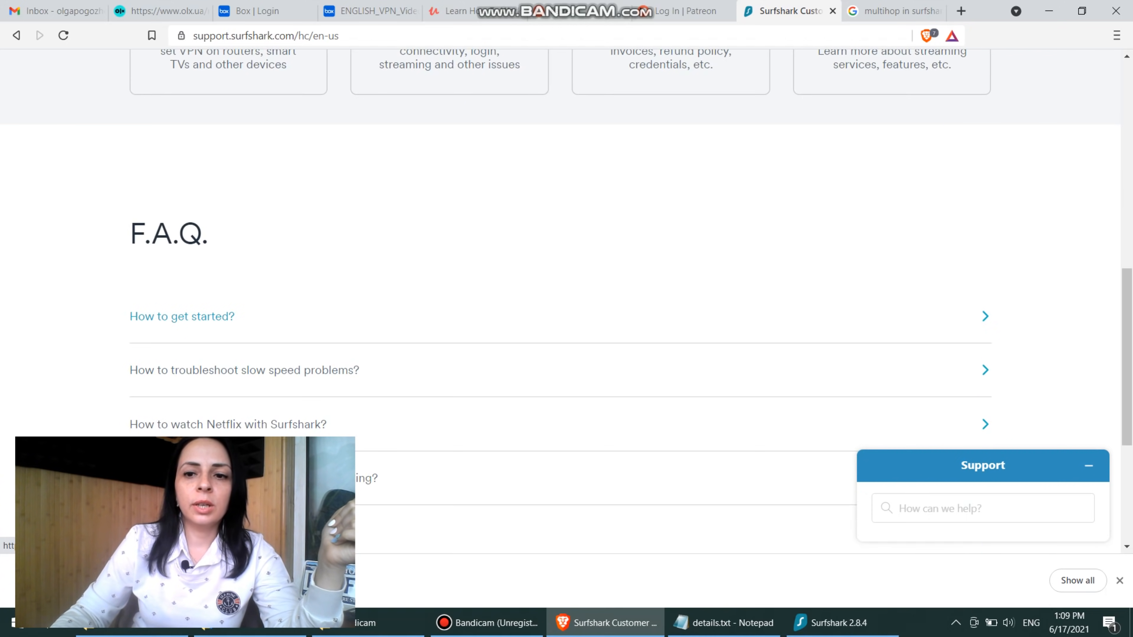
scroll(down, 3)
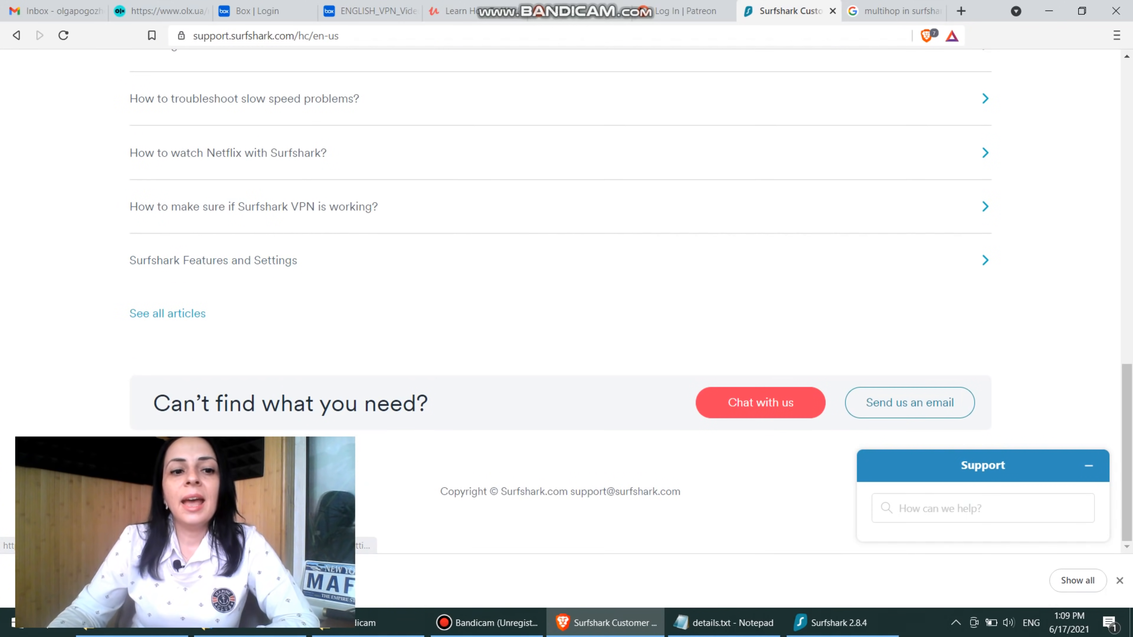